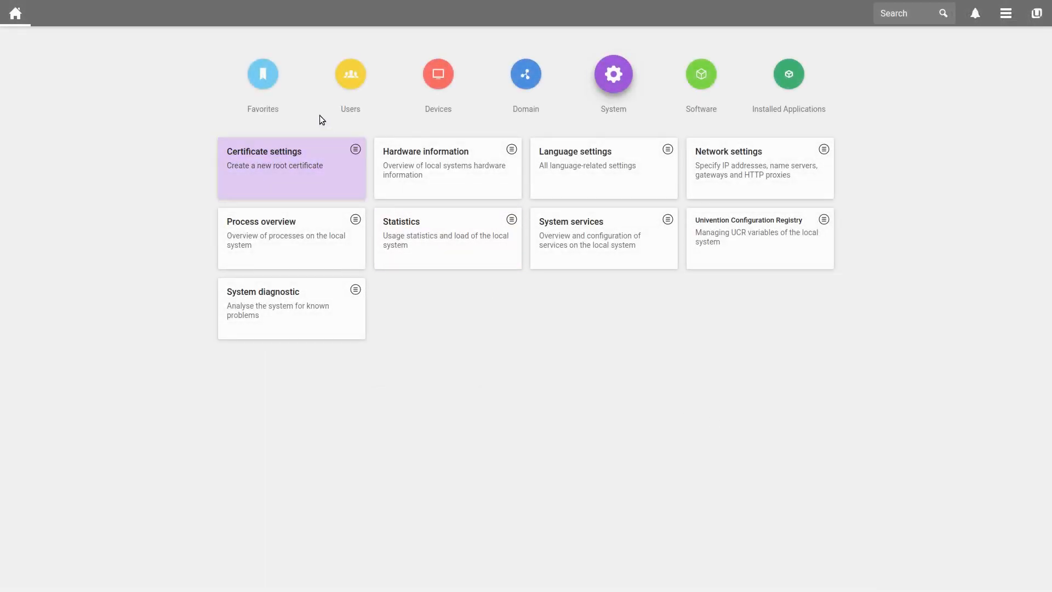
- Switch the UMC overview to the Favorites category
{"action": "left_click", "coordinate": [263, 74]}
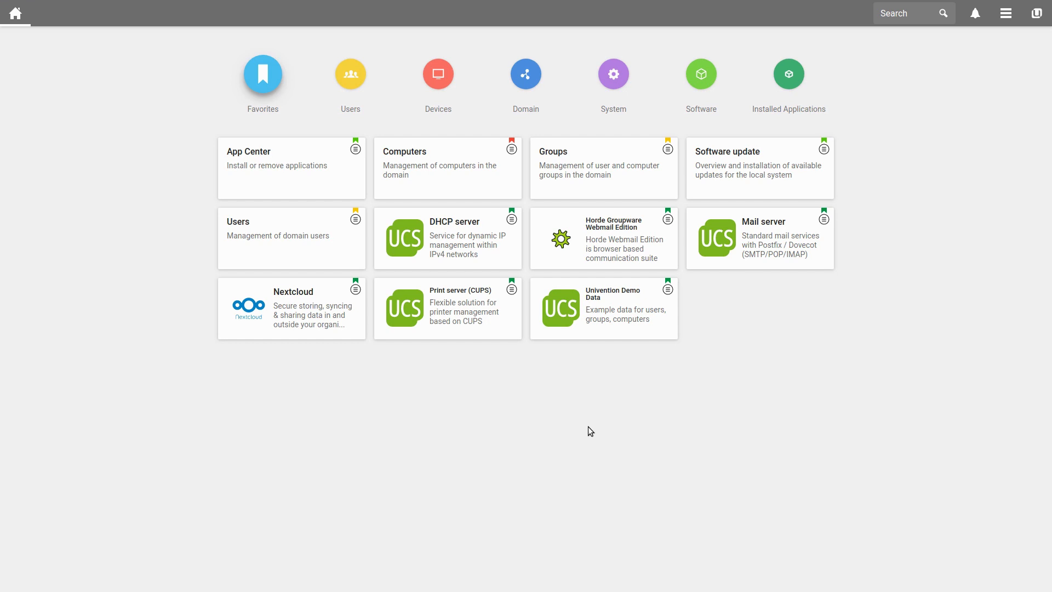
{"action": "mouse_move", "coordinate": [613, 73]}
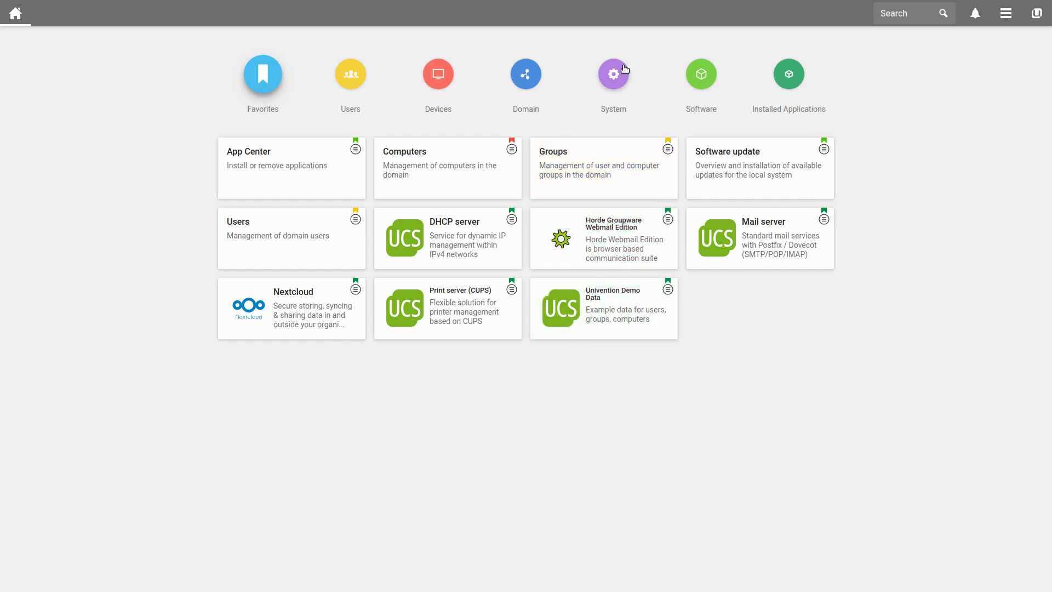
- Filter the Configuration Registry for timeserver and enter 0.de.pool.ntp.org as its value
{"action": "left_click", "coordinate": [612, 74]}
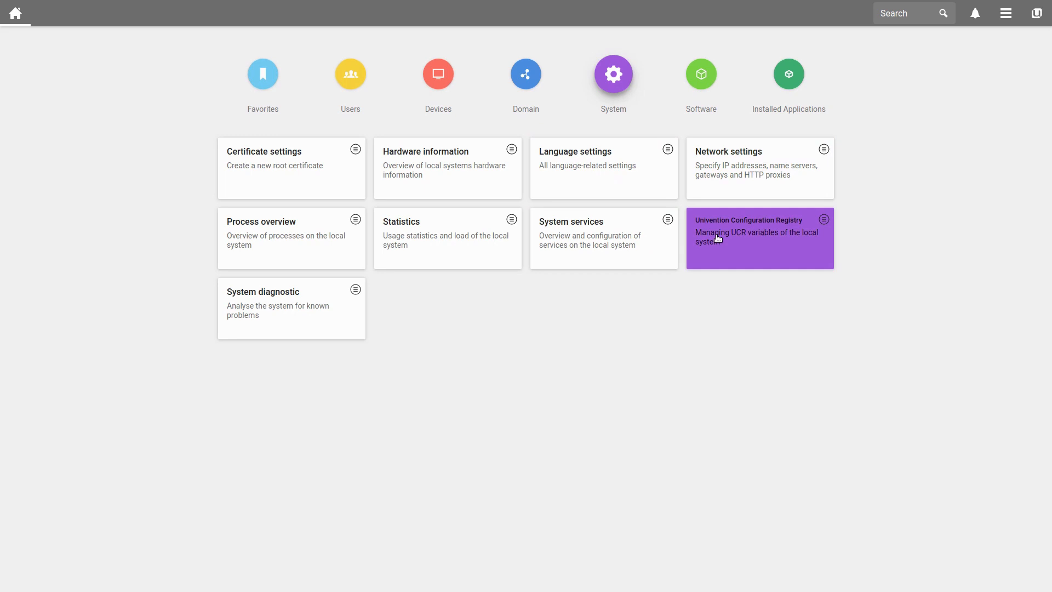
{"action": "left_click", "coordinate": [759, 238]}
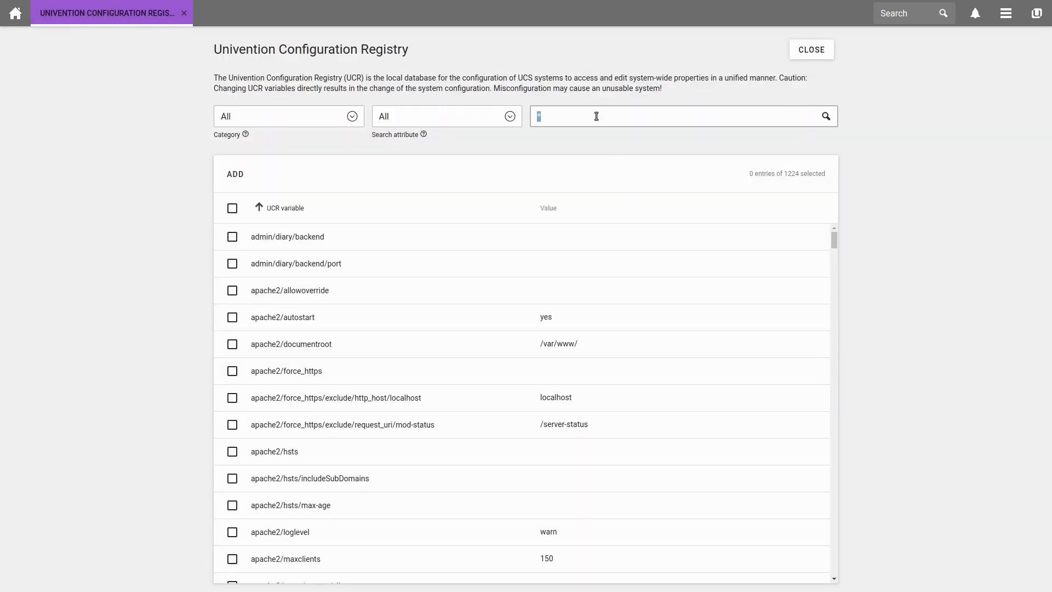
{"action": "type", "text": "timeserver"}
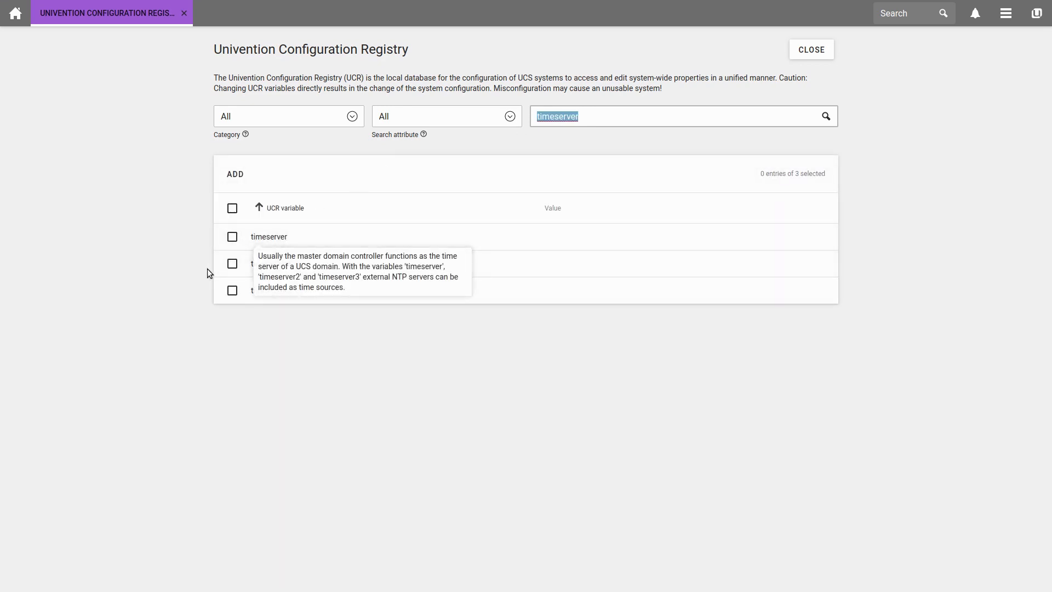
{"action": "mouse_move", "coordinate": [269, 236]}
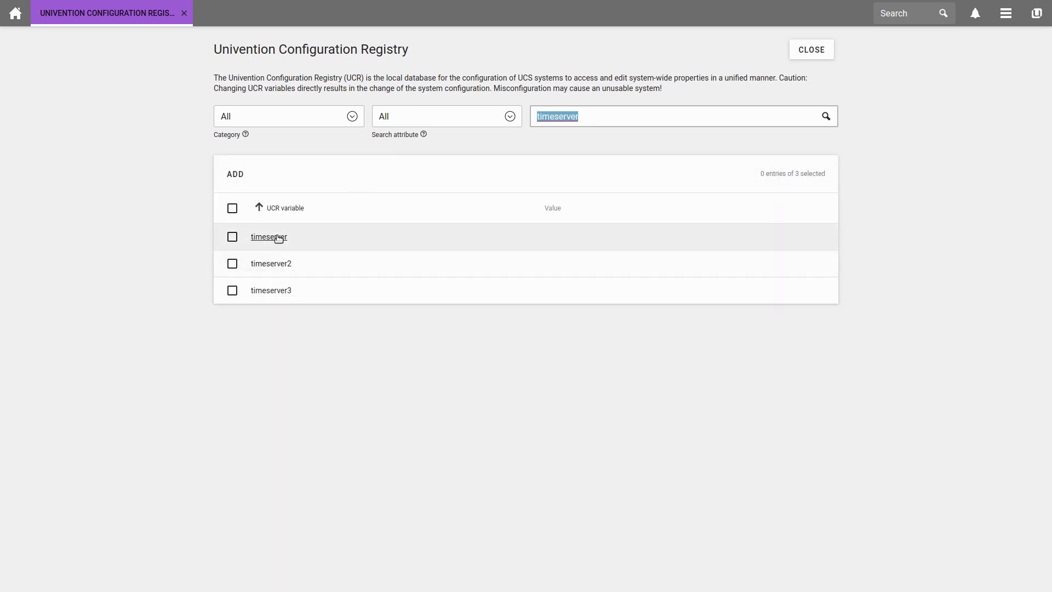
{"action": "left_click", "coordinate": [268, 236]}
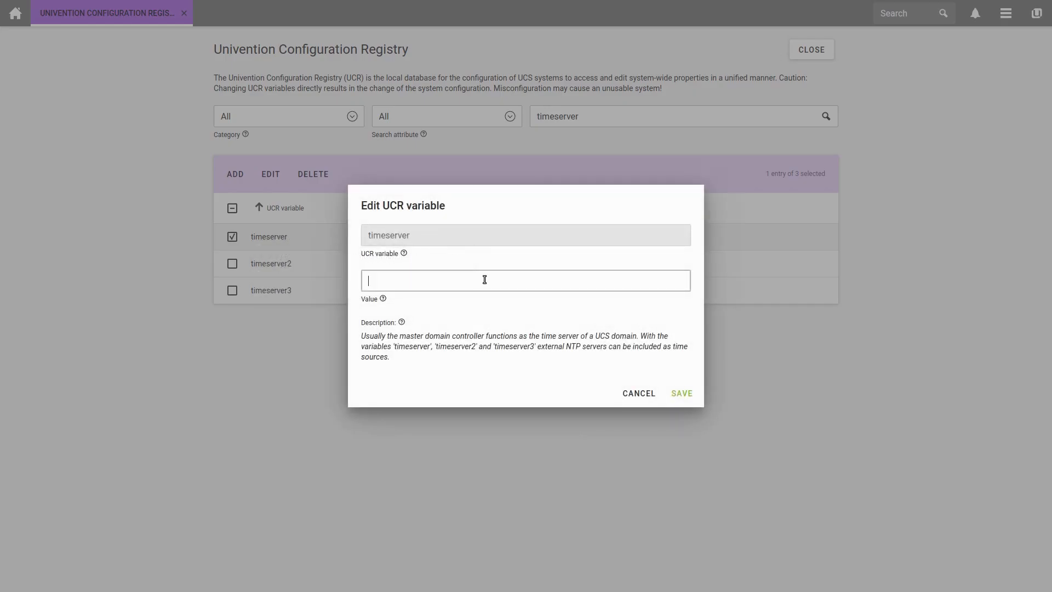
{"action": "type", "text": "0.de.pool.ntp.org"}
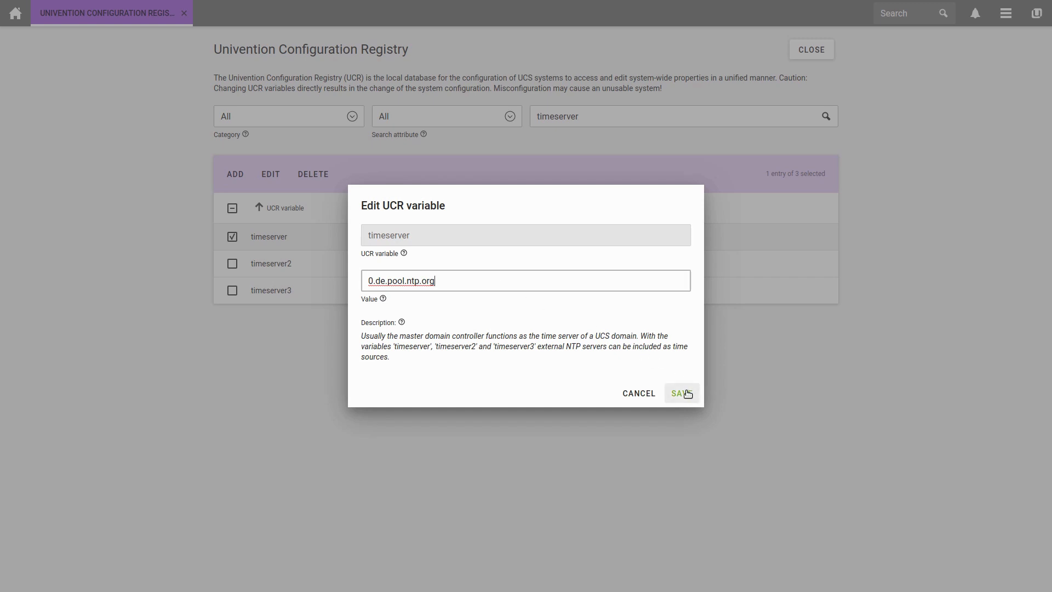
- Save timeserver, then save timeserver2 as 1.de.pool.ntp.org and timeserver3 as 2.de.pool.ntp.org
{"action": "left_click", "coordinate": [681, 392]}
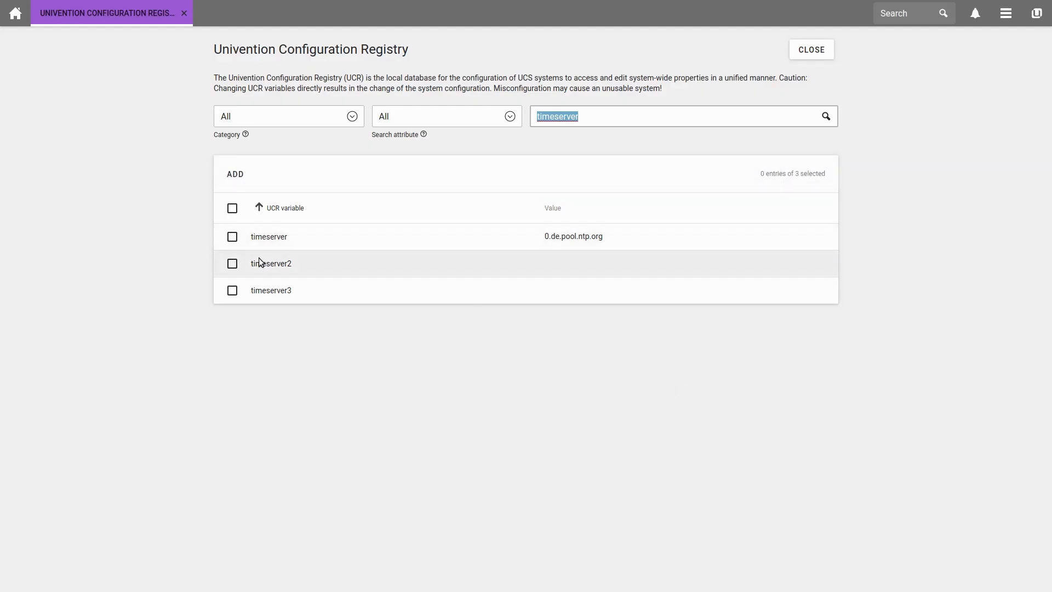
{"action": "double_click", "coordinate": [271, 263]}
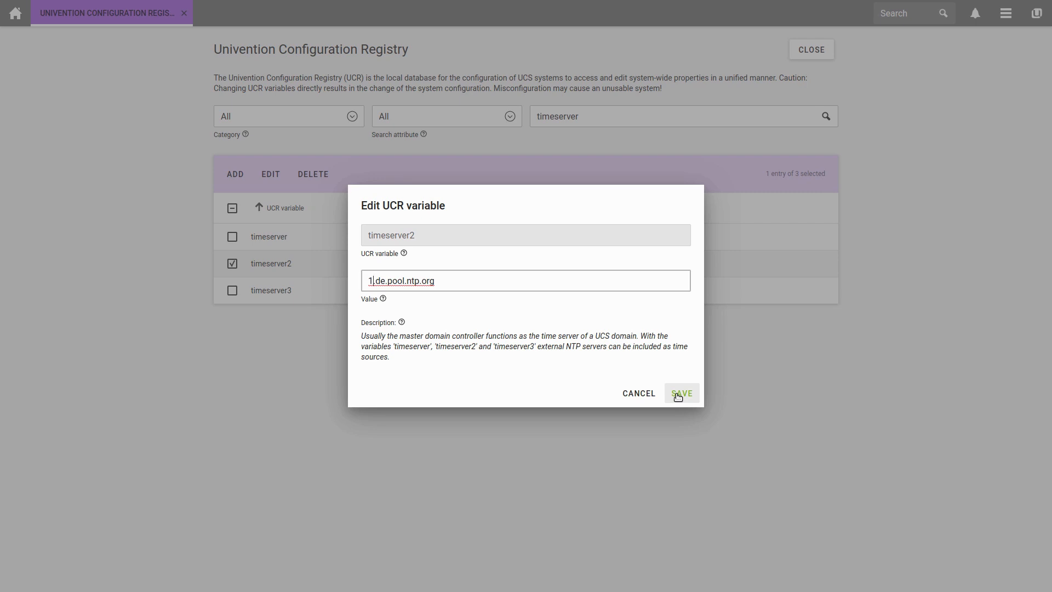
{"action": "left_click", "coordinate": [681, 392]}
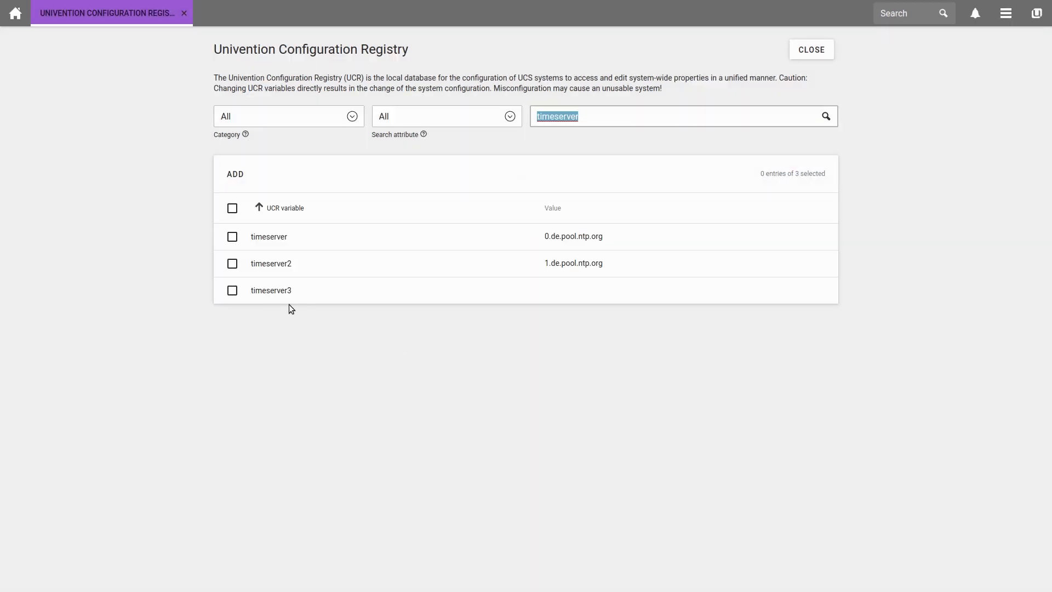
{"action": "double_click", "coordinate": [272, 290]}
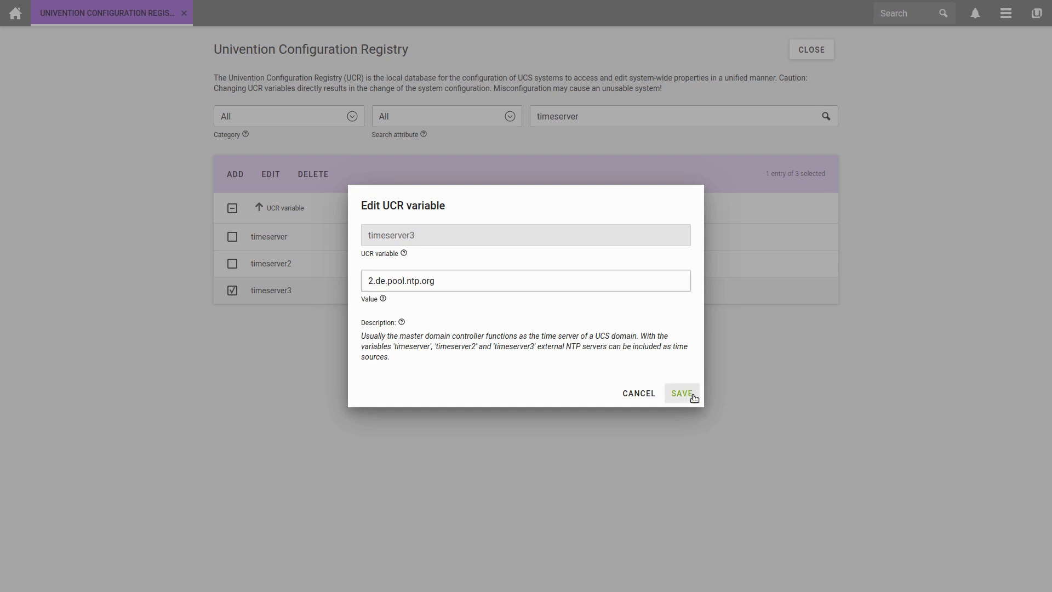
{"action": "left_click", "coordinate": [681, 393]}
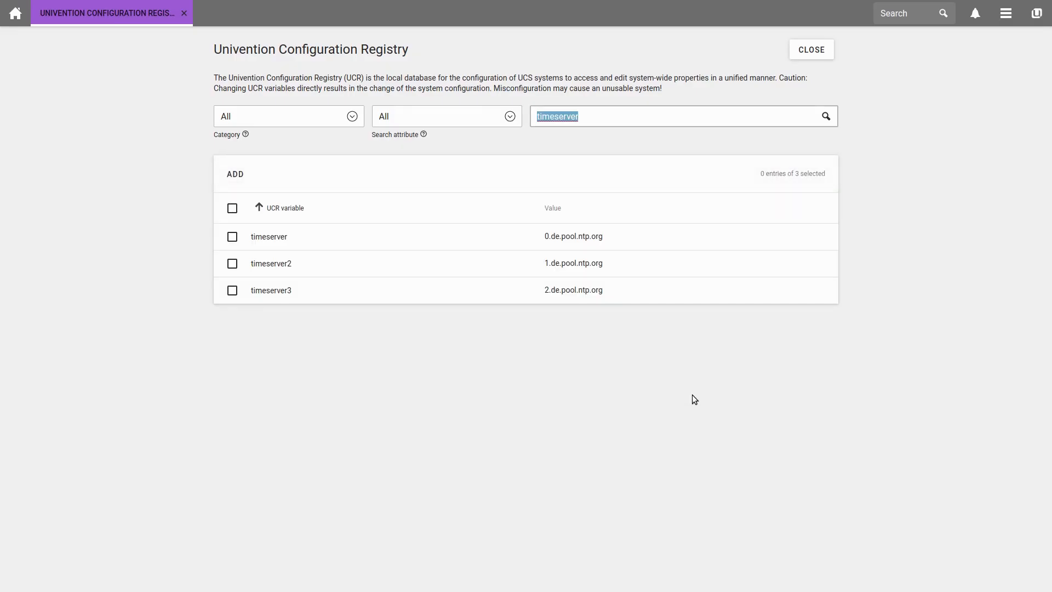
{"action": "mouse_move", "coordinate": [682, 398]}
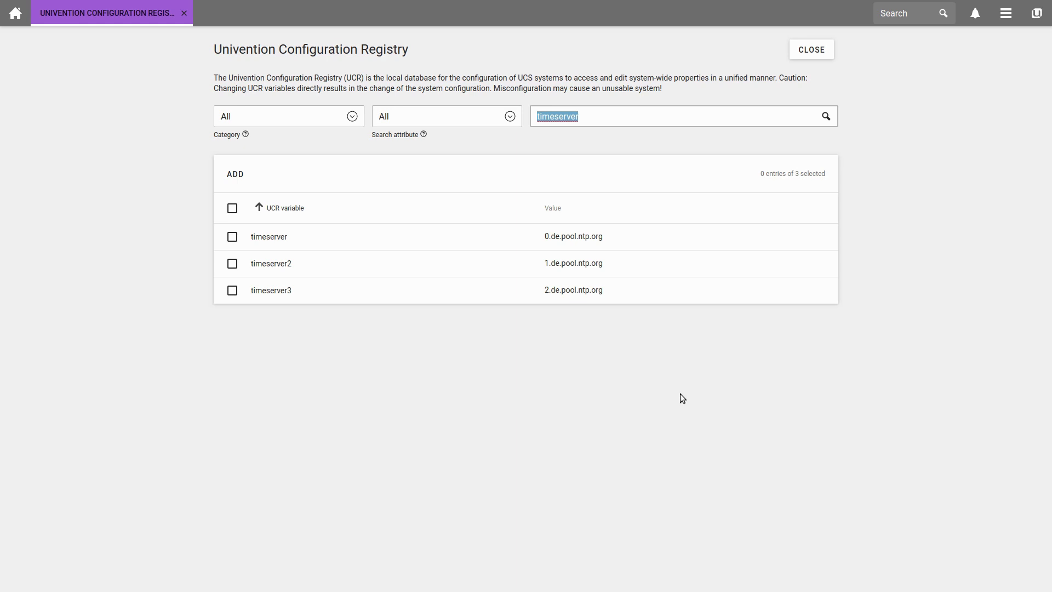
- Close the registry, find ntp in System services, and restart it
{"action": "left_click", "coordinate": [811, 49]}
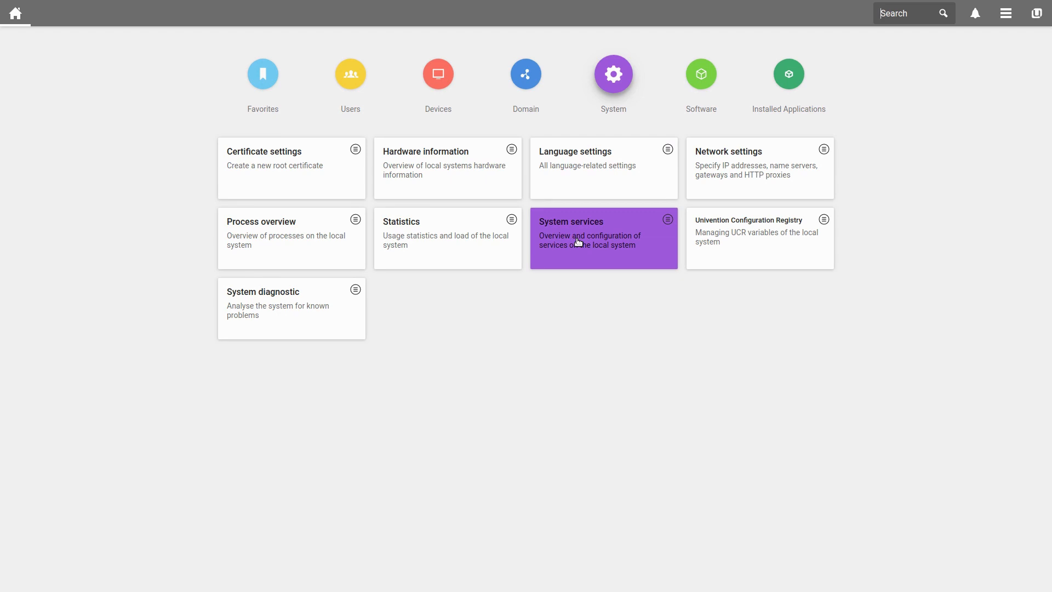
{"action": "left_click", "coordinate": [602, 238]}
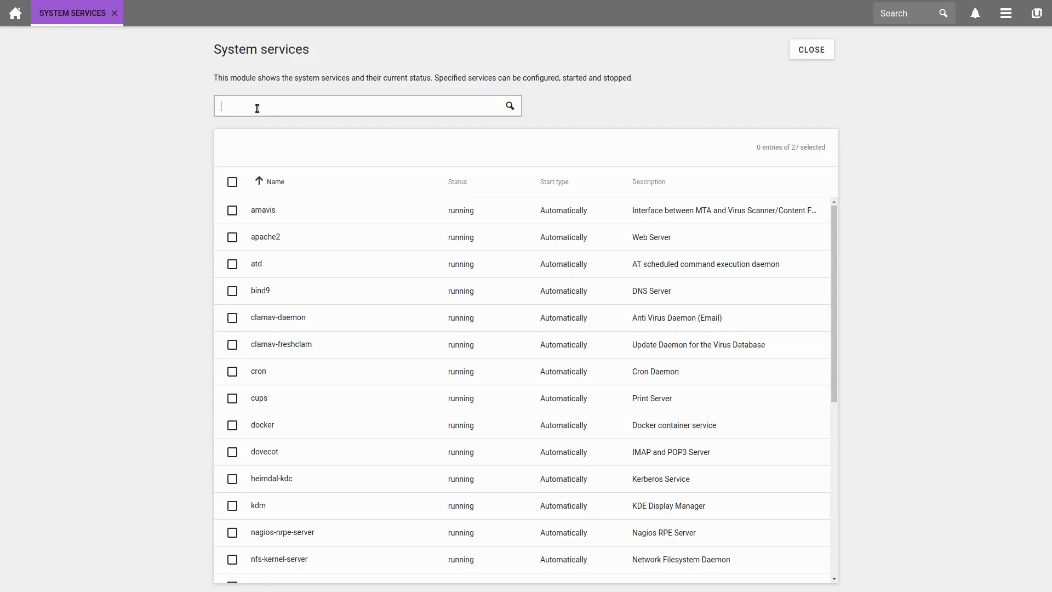
{"action": "type", "text": "ntp"}
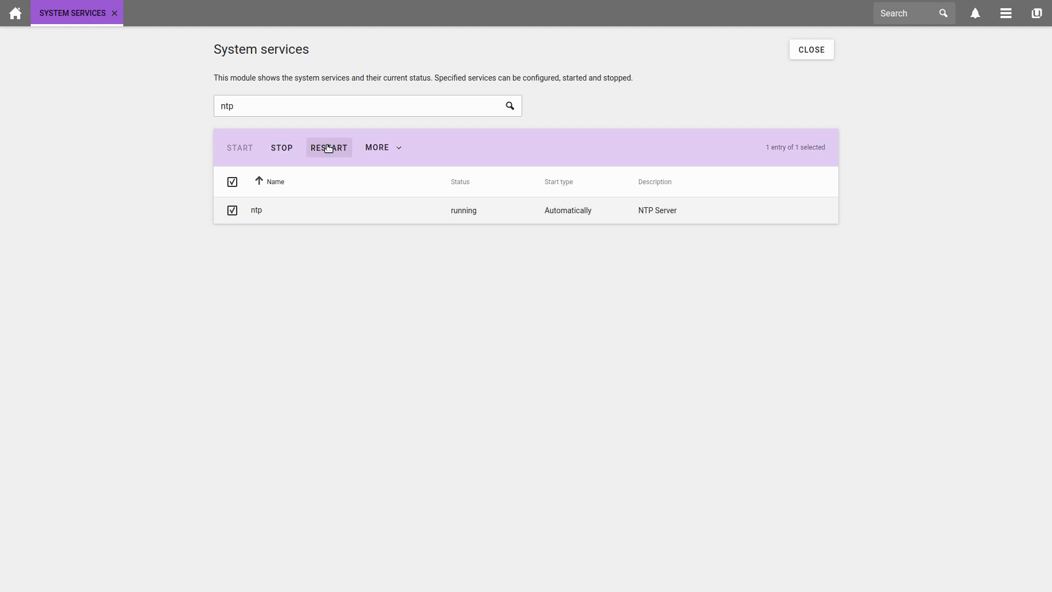
{"action": "left_click", "coordinate": [328, 147]}
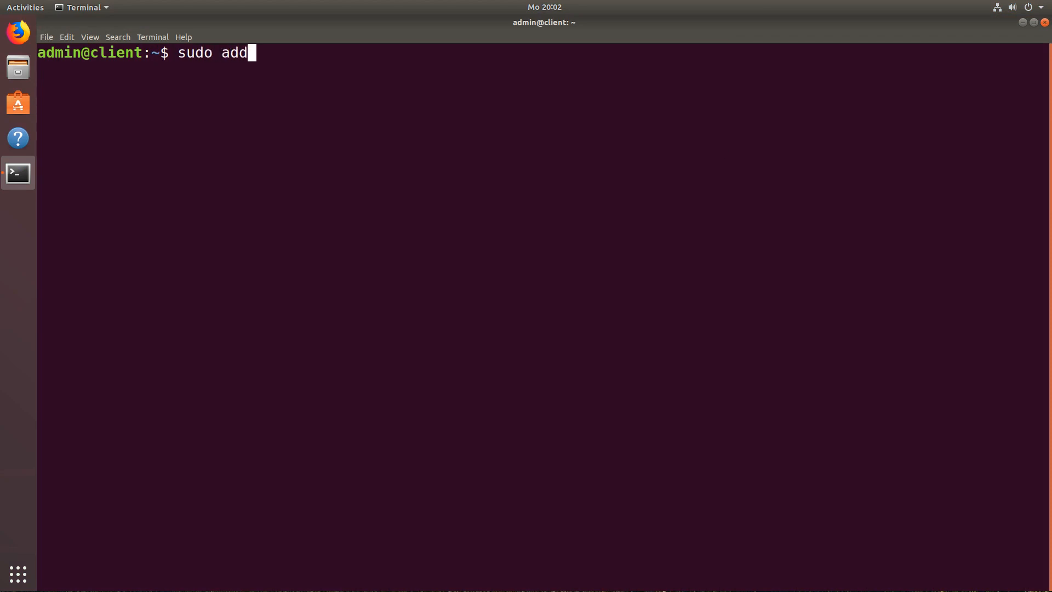
- Run sudo add-apt-repository ppa:univention-dev/ppa in the terminal
{"action": "type", "text": "-apt"}
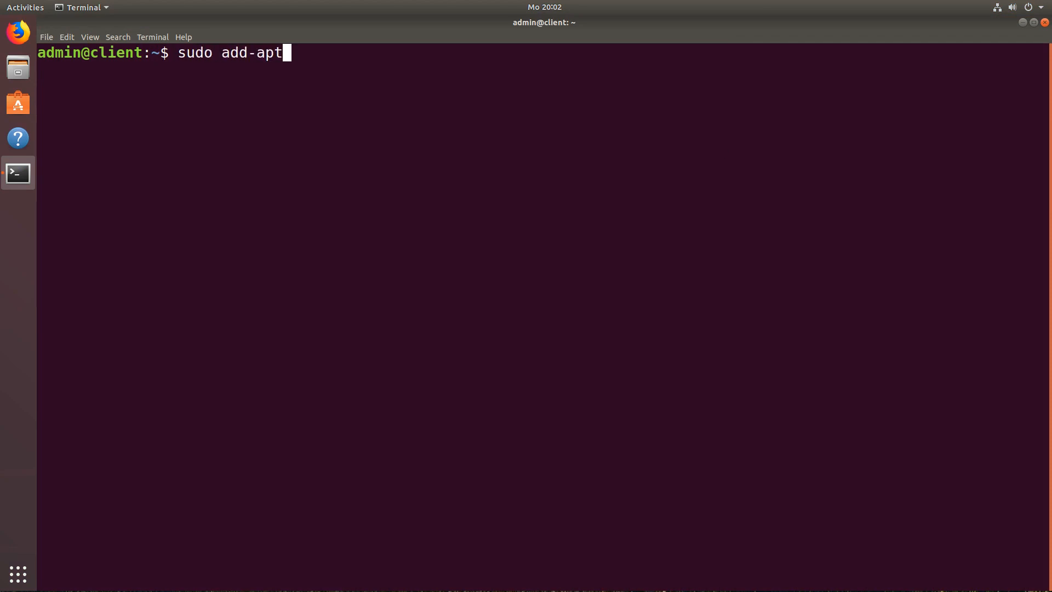
{"action": "type", "text": "-"}
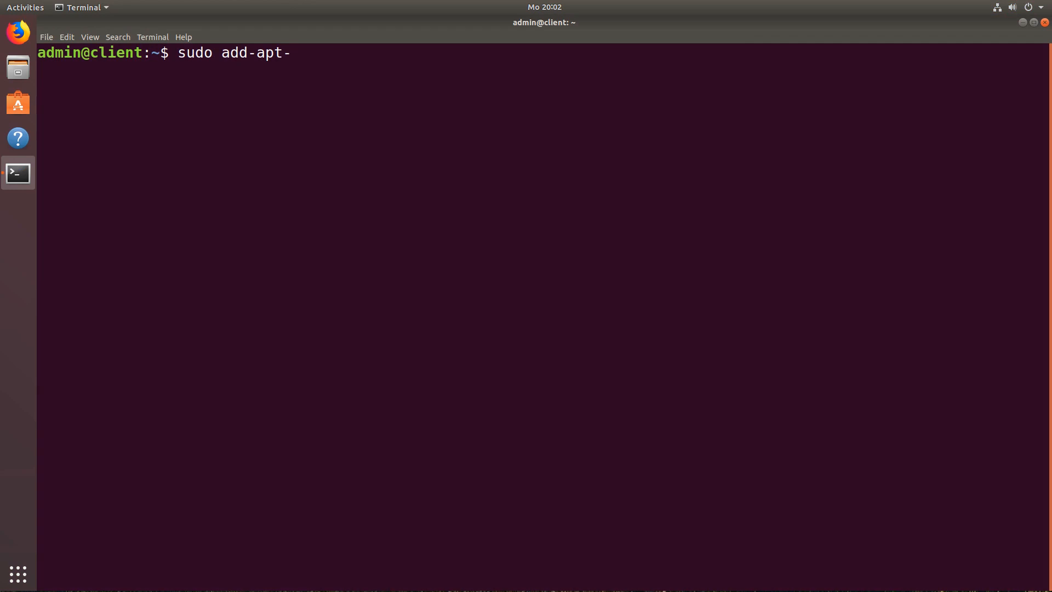
{"action": "type", "text": "repository"}
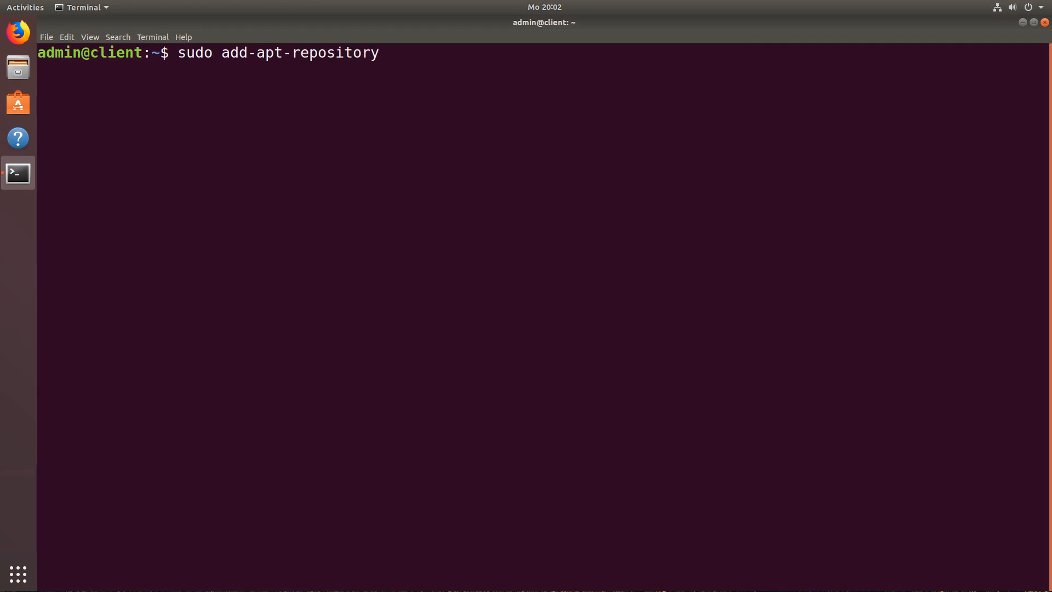
{"action": "type", "text": "ppa:u"}
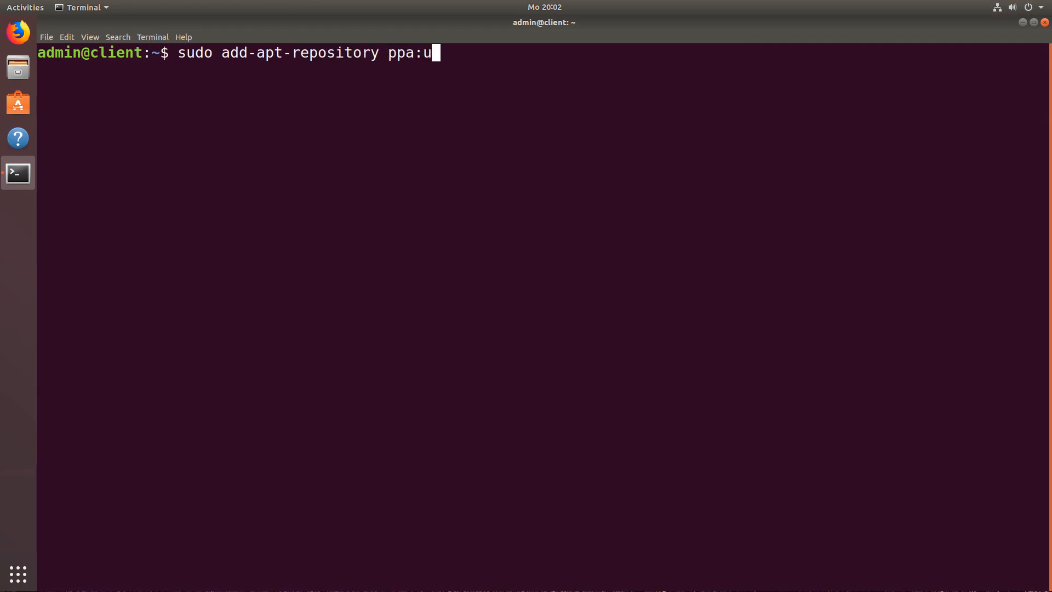
{"action": "type", "text": "nivention-d"}
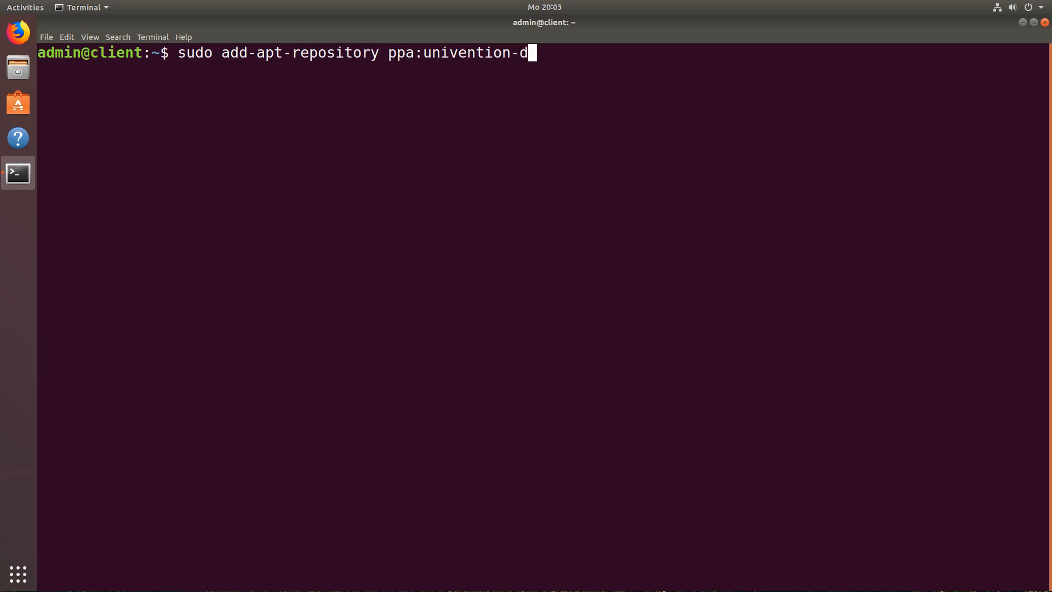
{"action": "key", "text": "Return"}
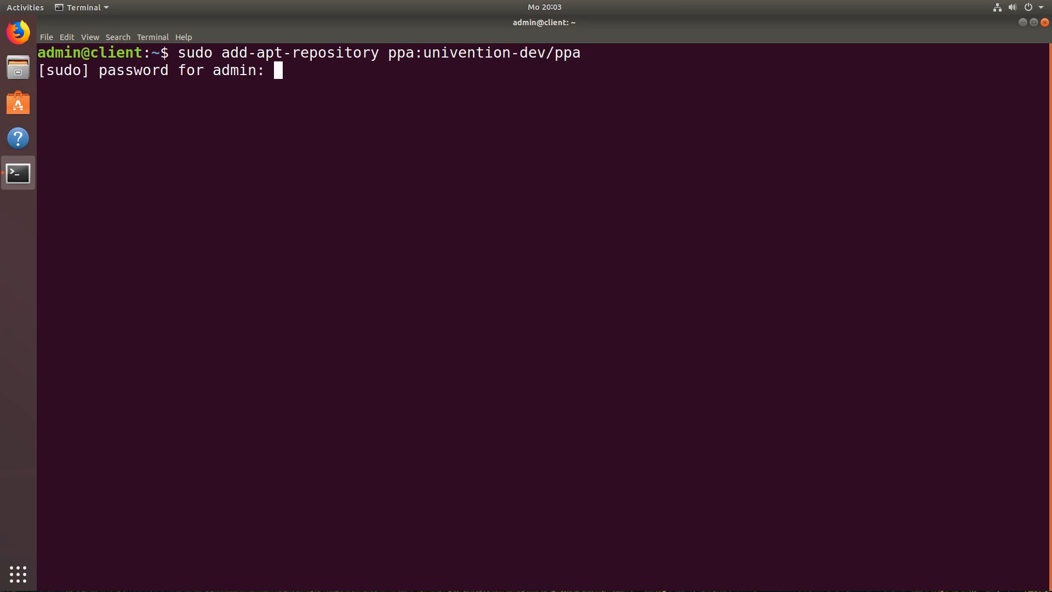
- Authenticate, confirm adding the PPA, and clear the terminal screen
{"action": "key", "text": "Return"}
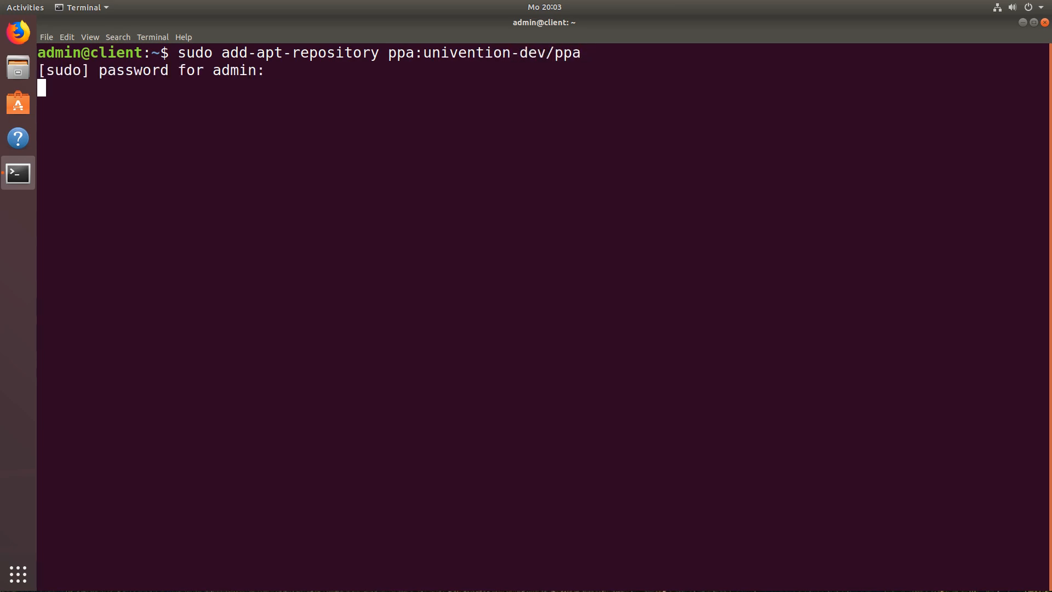
{"action": "key", "text": "Return"}
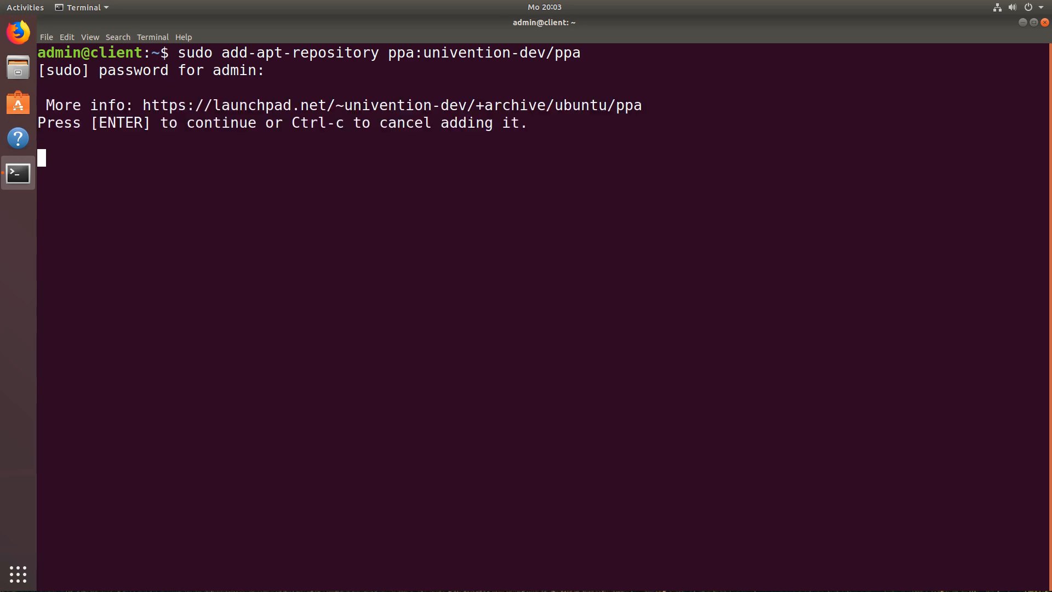
{"action": "key", "text": "Return"}
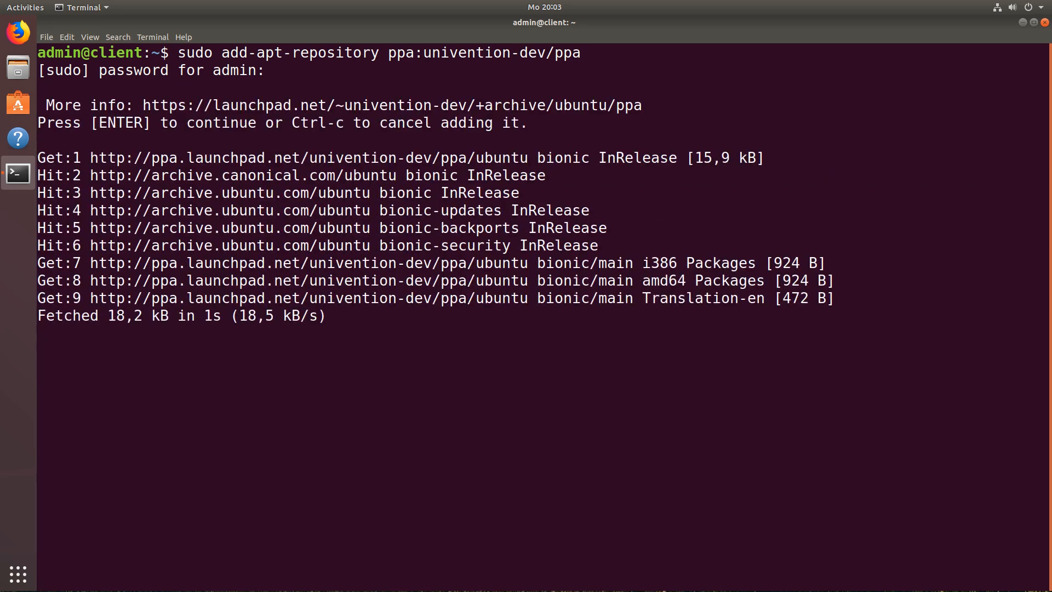
{"action": "key", "text": "Return"}
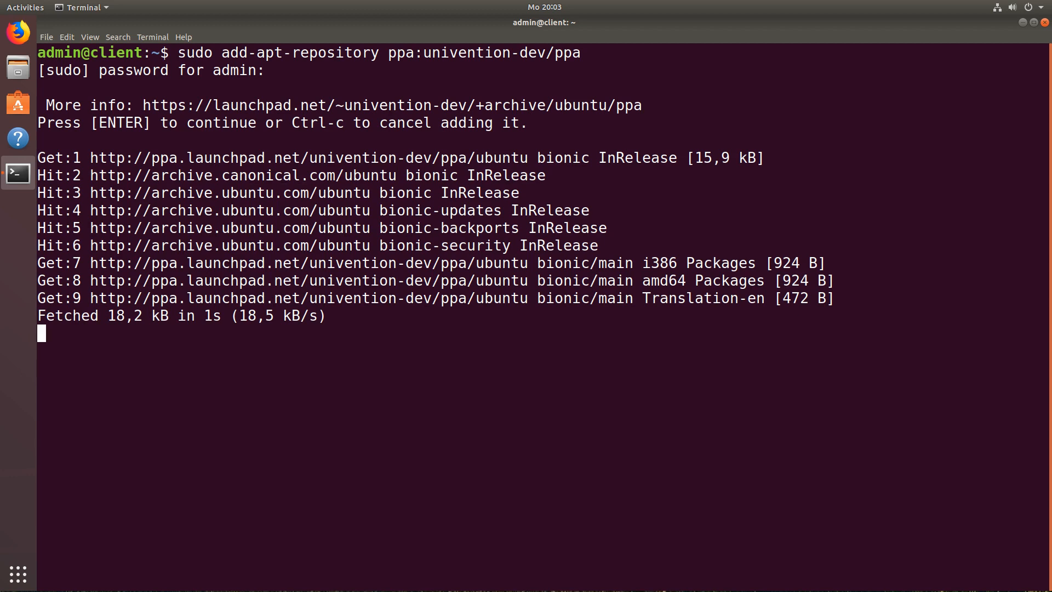
{"action": "mouse_move", "coordinate": [17, 173]}
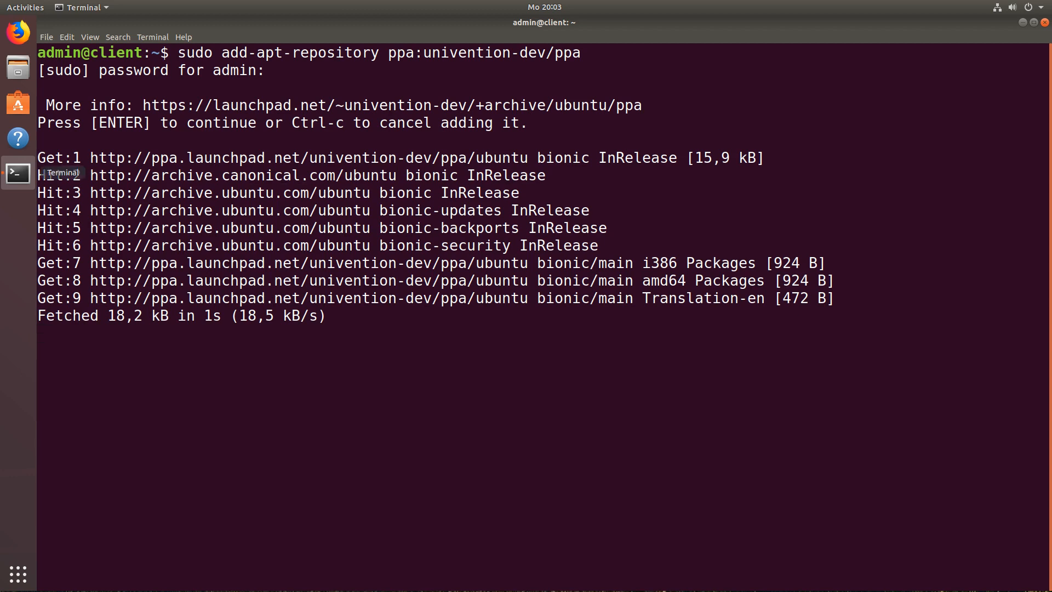
{"action": "key", "text": "Return"}
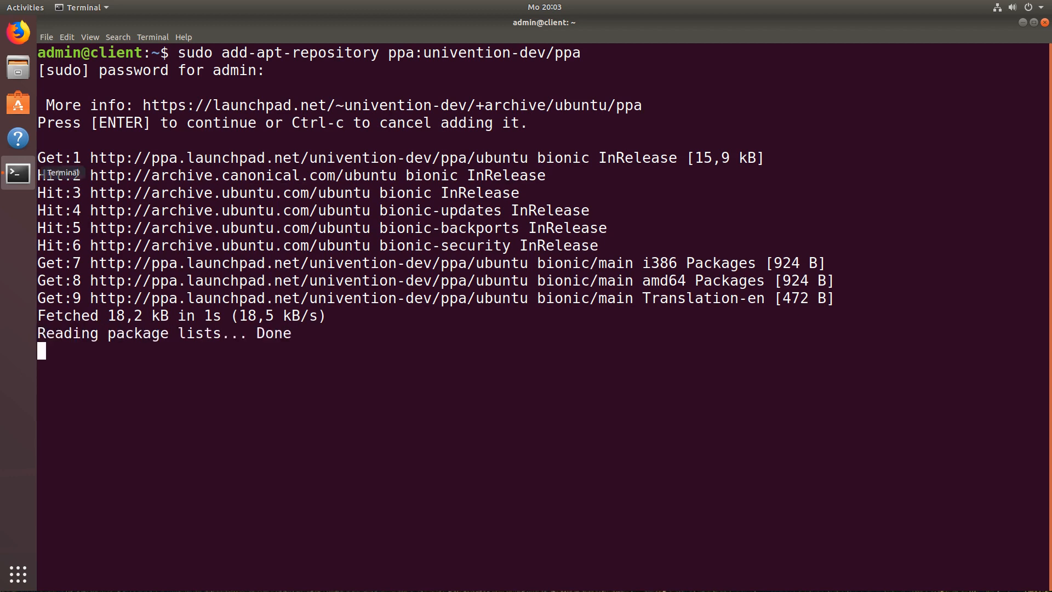
{"action": "key", "text": "Return"}
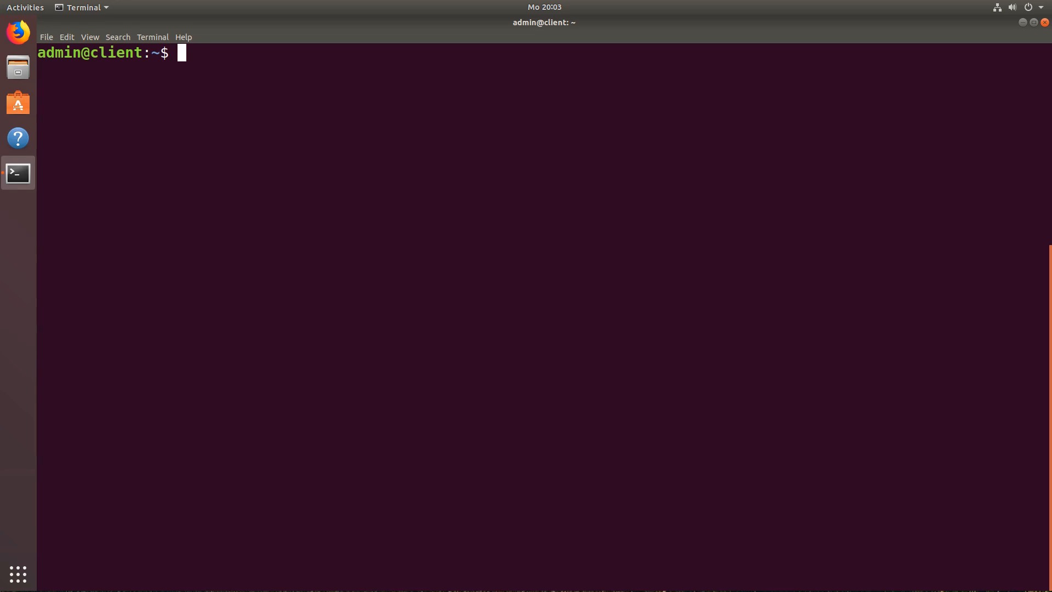
- Cancel a half-typed update and run the noninteractive apt-get install of univention-domain-join
{"action": "type", "text": "sudo ap"}
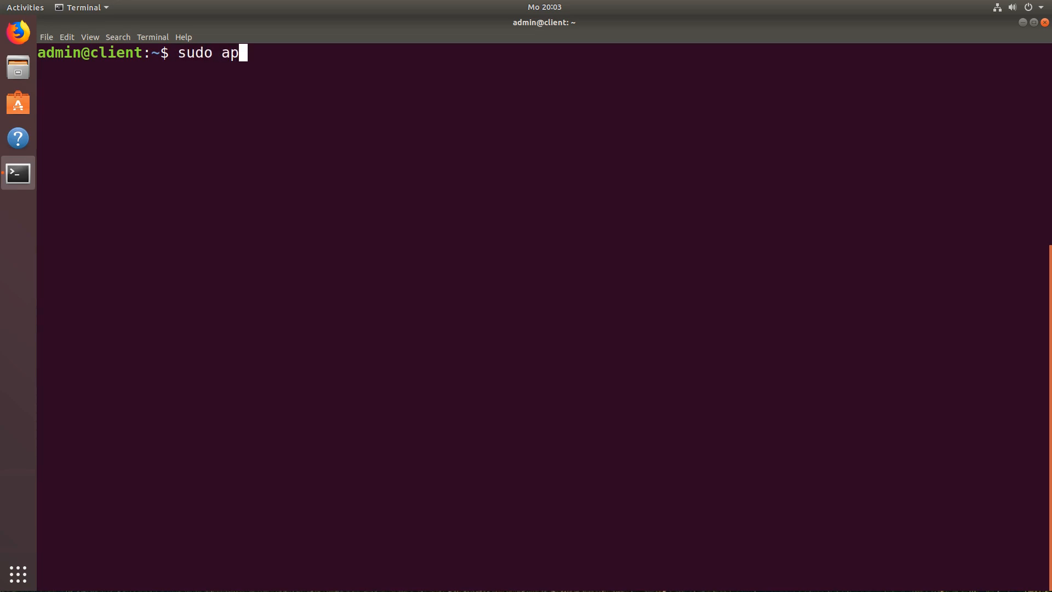
{"action": "type", "text": "t upda"}
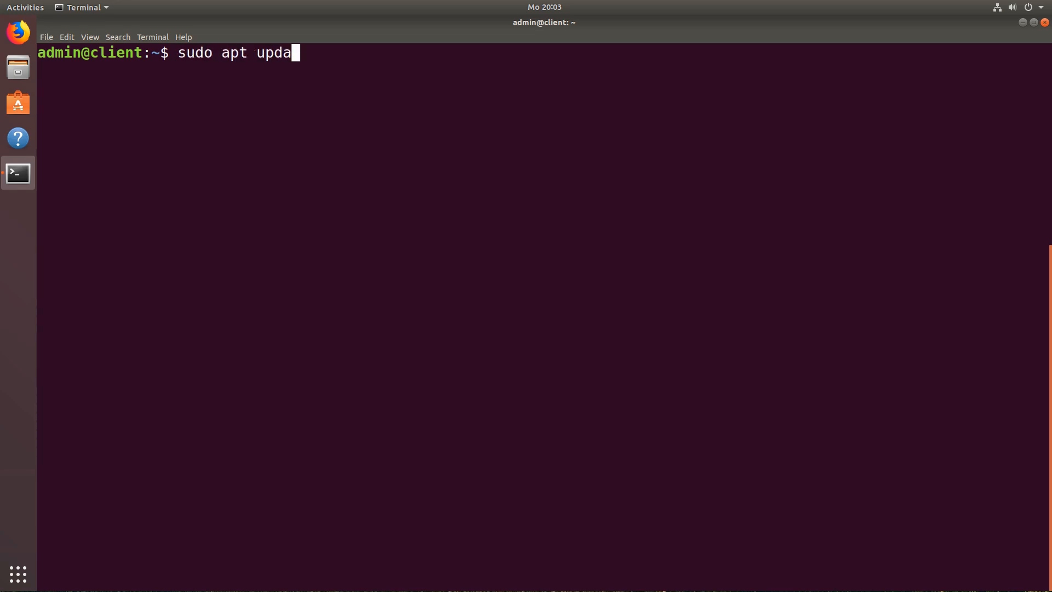
{"action": "key", "text": "BackSpace"}
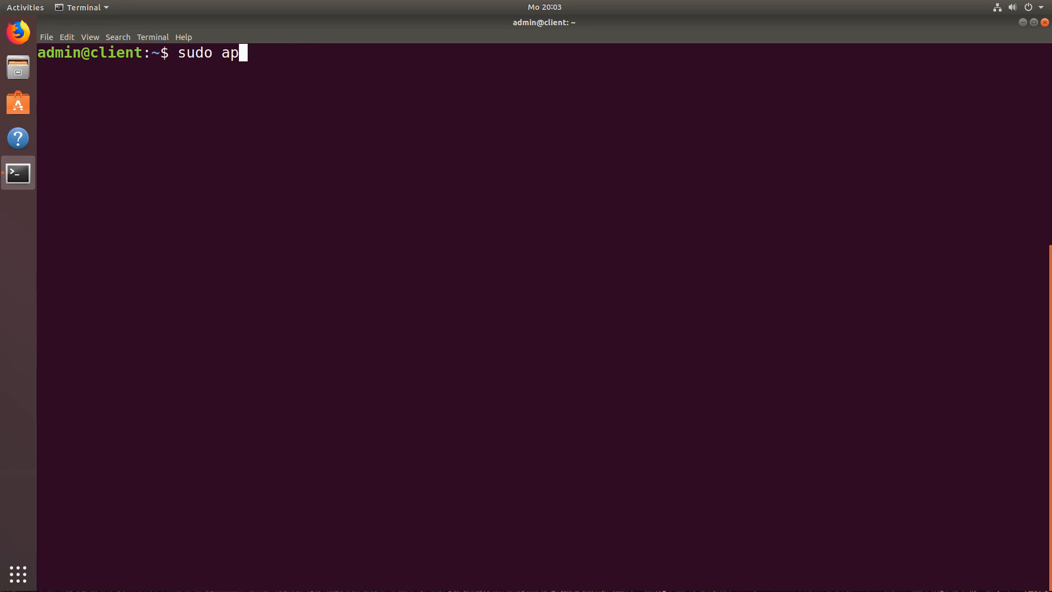
{"action": "key", "text": "ctrl+c"}
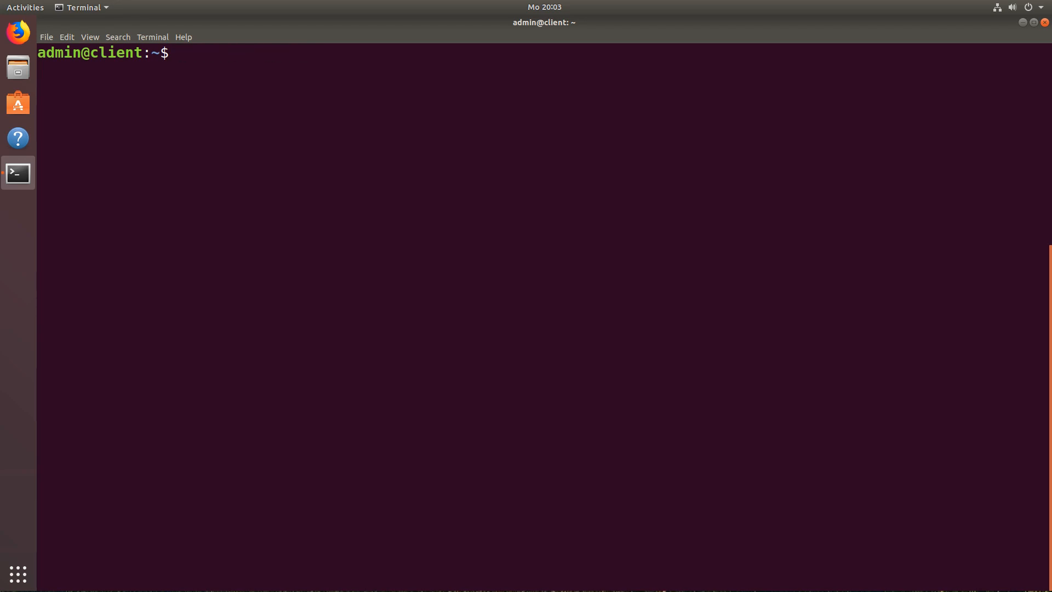
{"action": "type", "text": "sudo DEBIAN_FRON"}
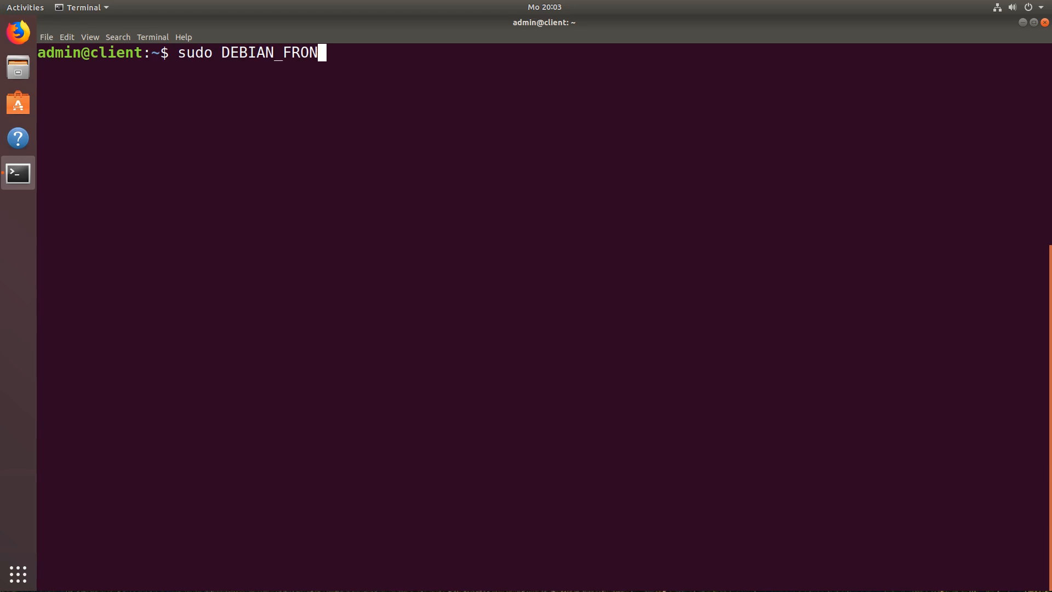
{"action": "type", "text": "TEND=n"}
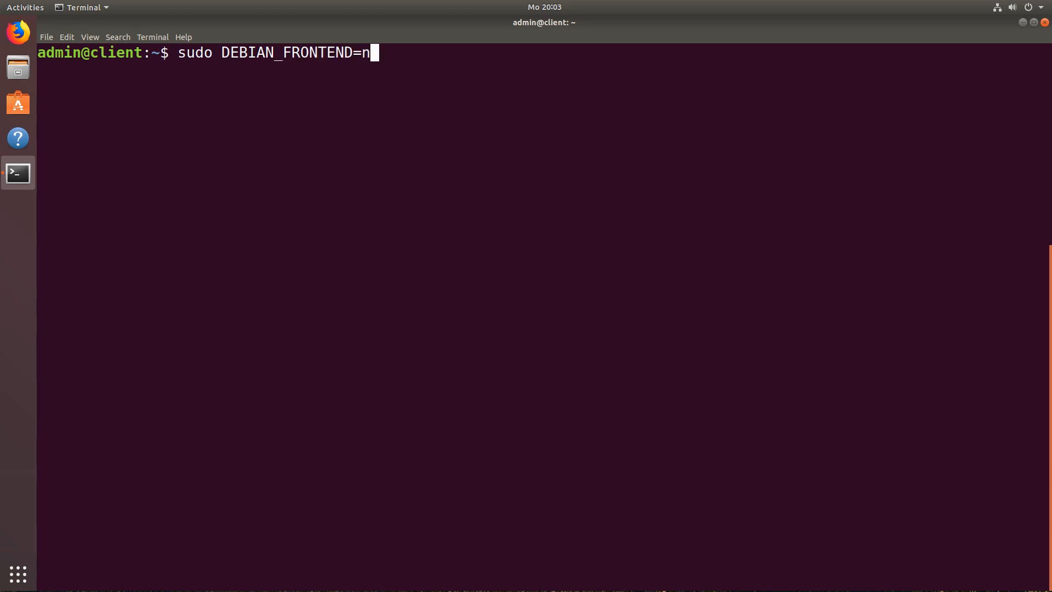
{"action": "type", "text": "oninteractive"}
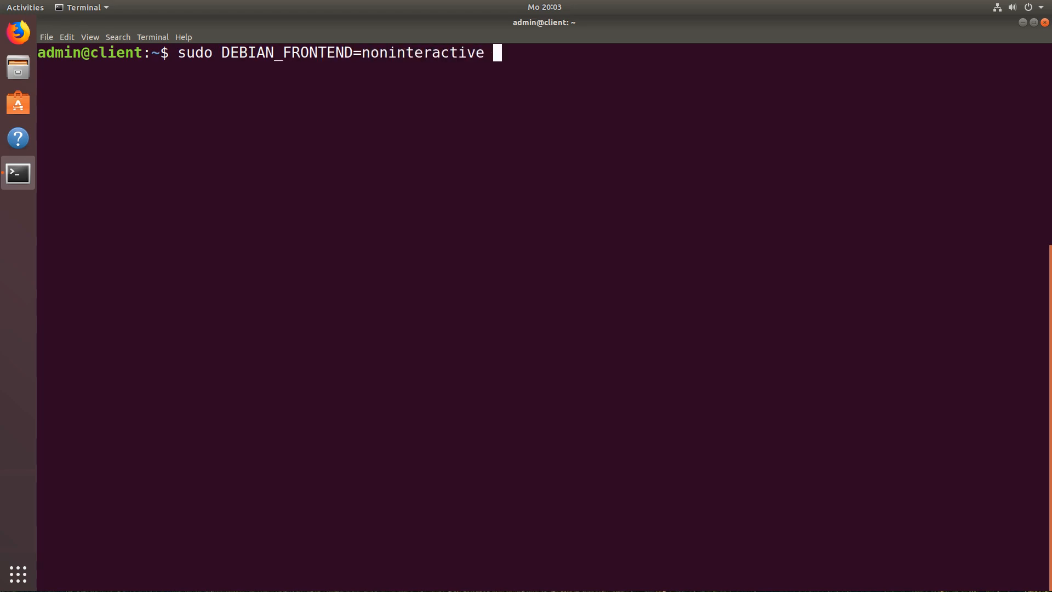
{"action": "type", "text": "apt-get inst"}
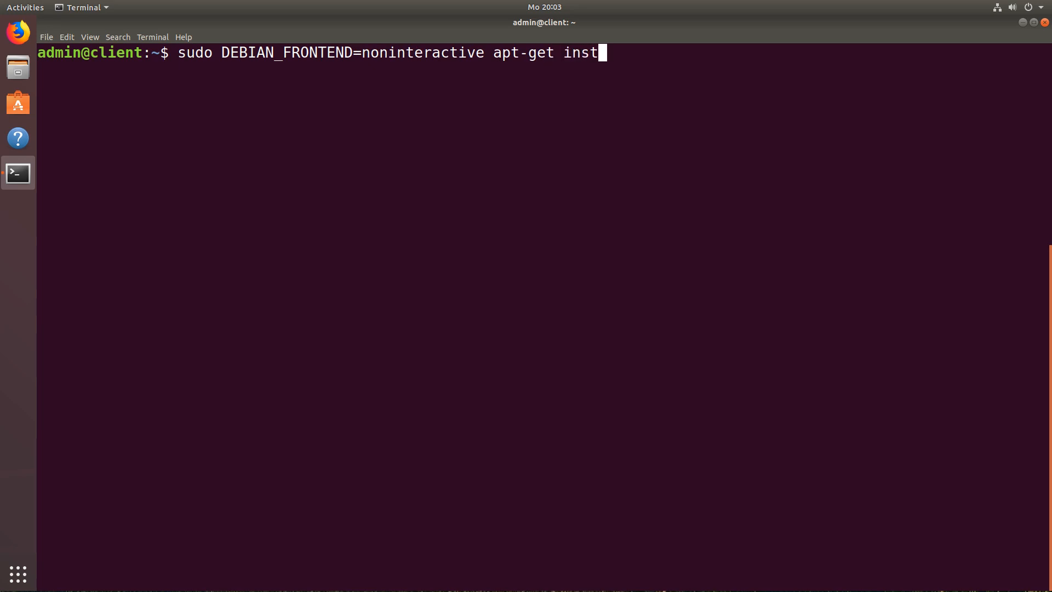
{"action": "type", "text": "all univention"}
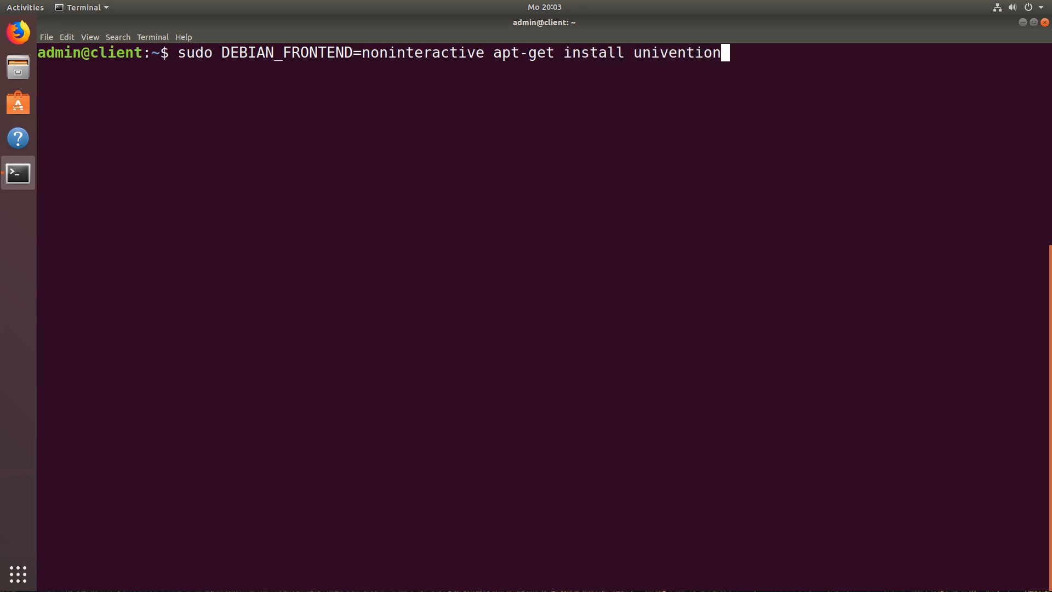
{"action": "type", "text": "-domain-j"}
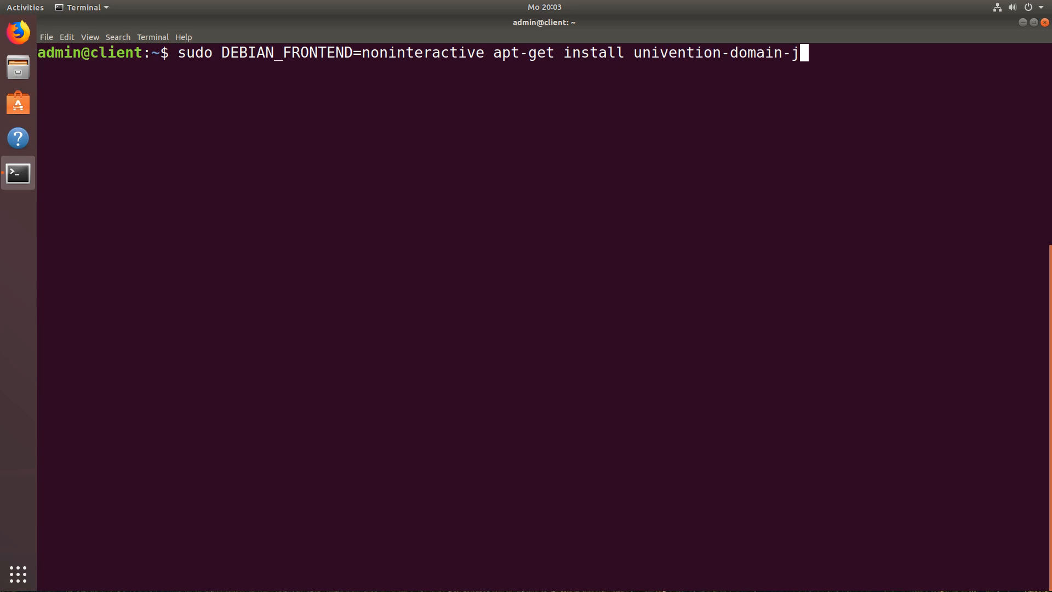
{"action": "key", "text": "Return"}
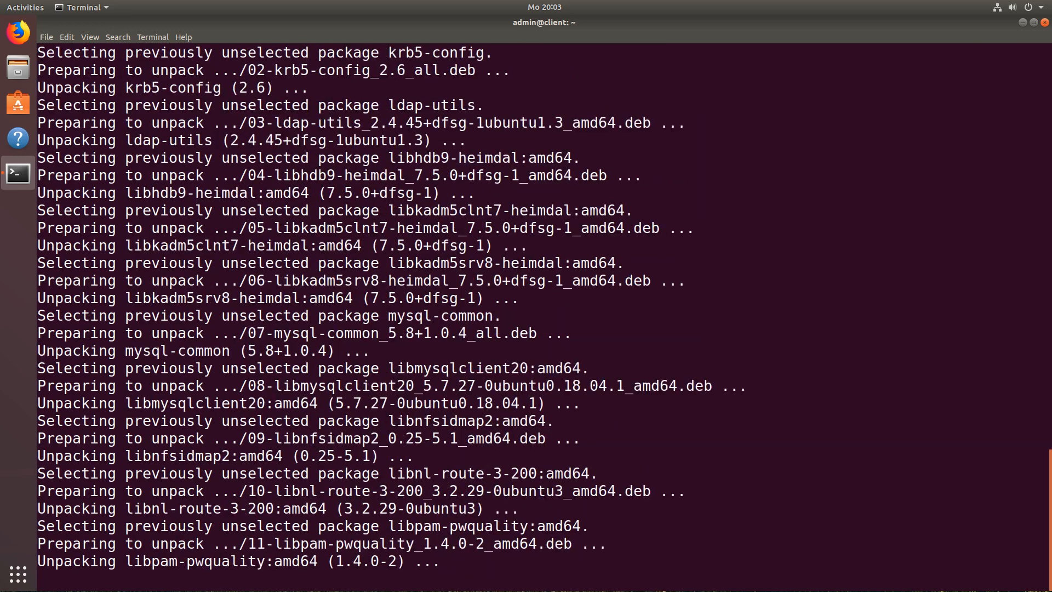
{"action": "scroll", "scroll_direction": "down", "scroll_amount": 3}
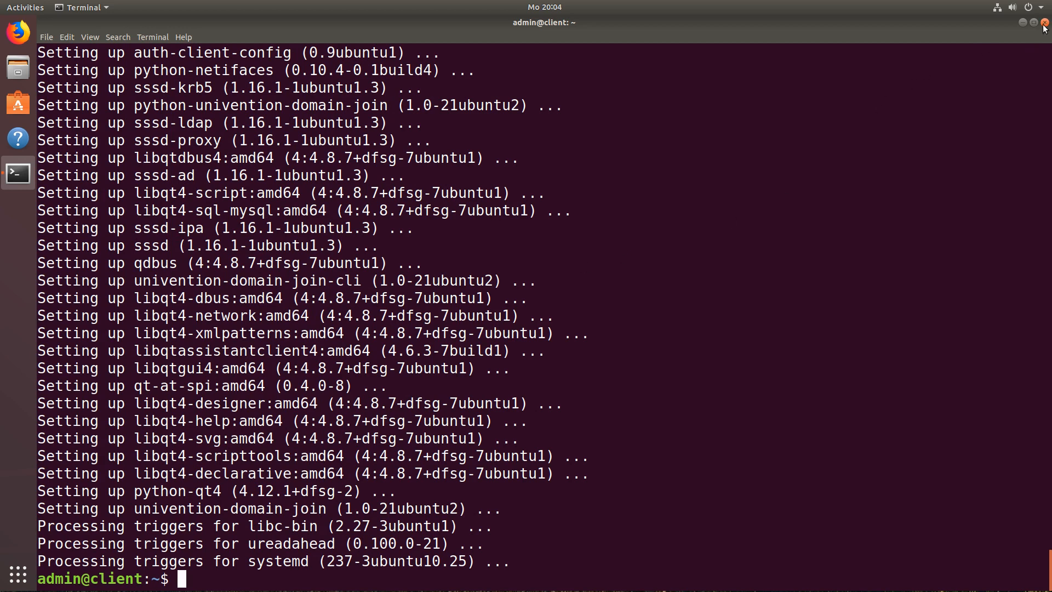
- Close the terminal and launch Univention Domain Join, authenticating as administrator
{"action": "left_click", "coordinate": [1042, 22]}
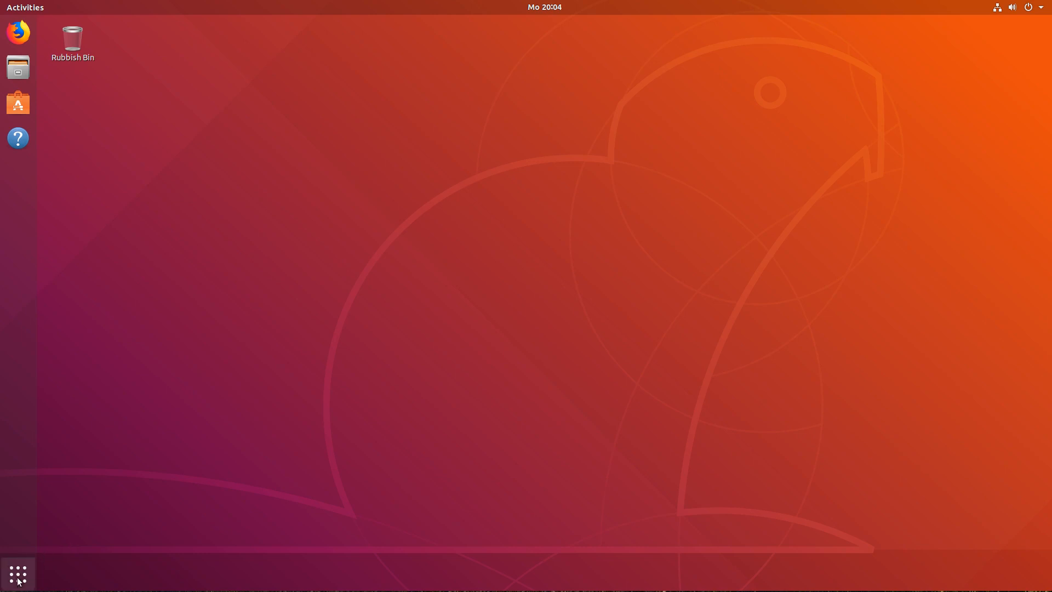
{"action": "left_click", "coordinate": [18, 573]}
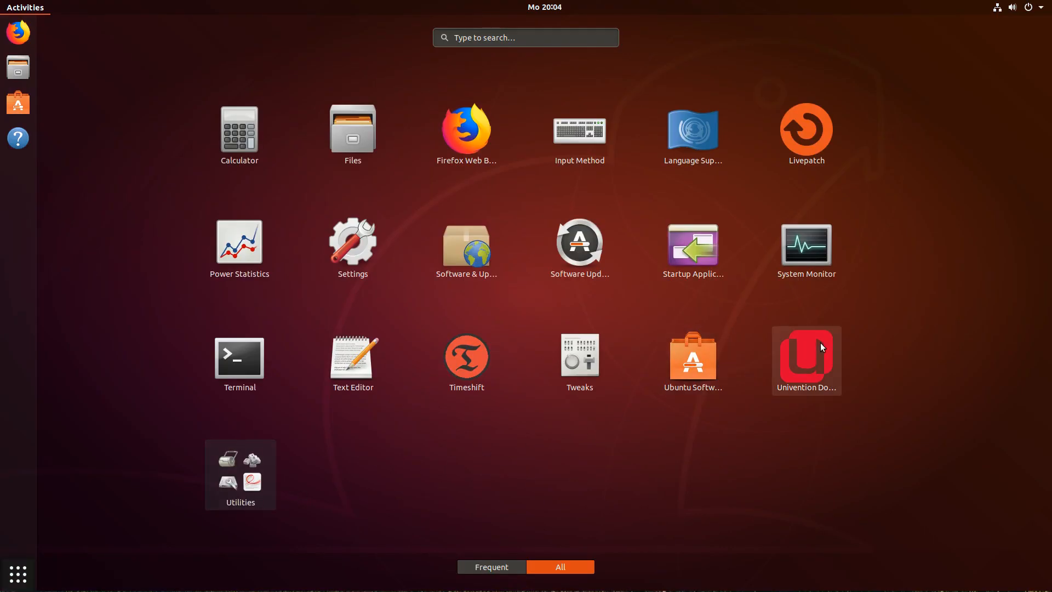
{"action": "mouse_move", "coordinate": [812, 376]}
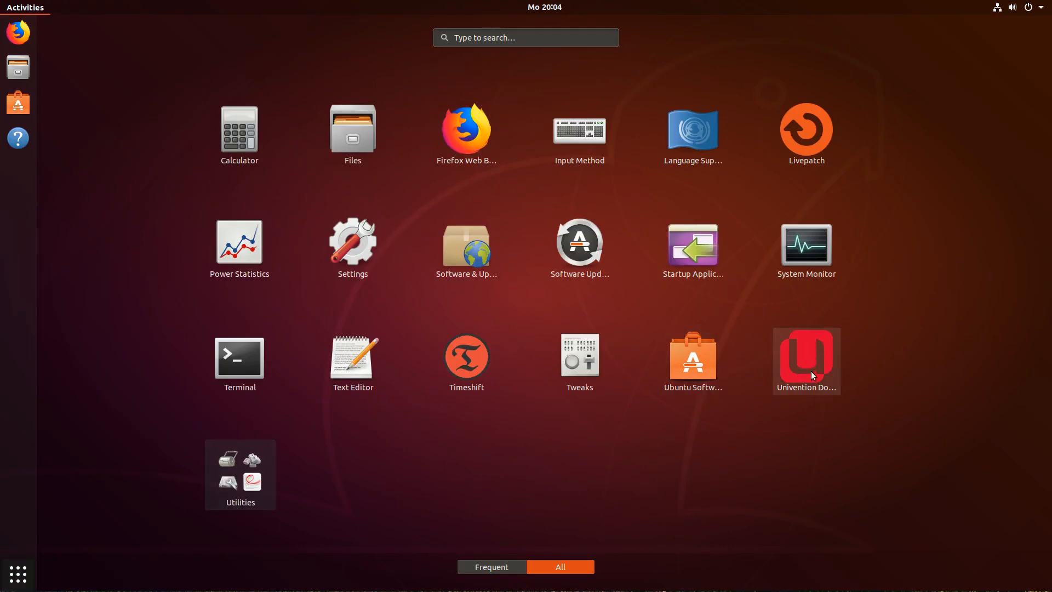
{"action": "left_click", "coordinate": [806, 361]}
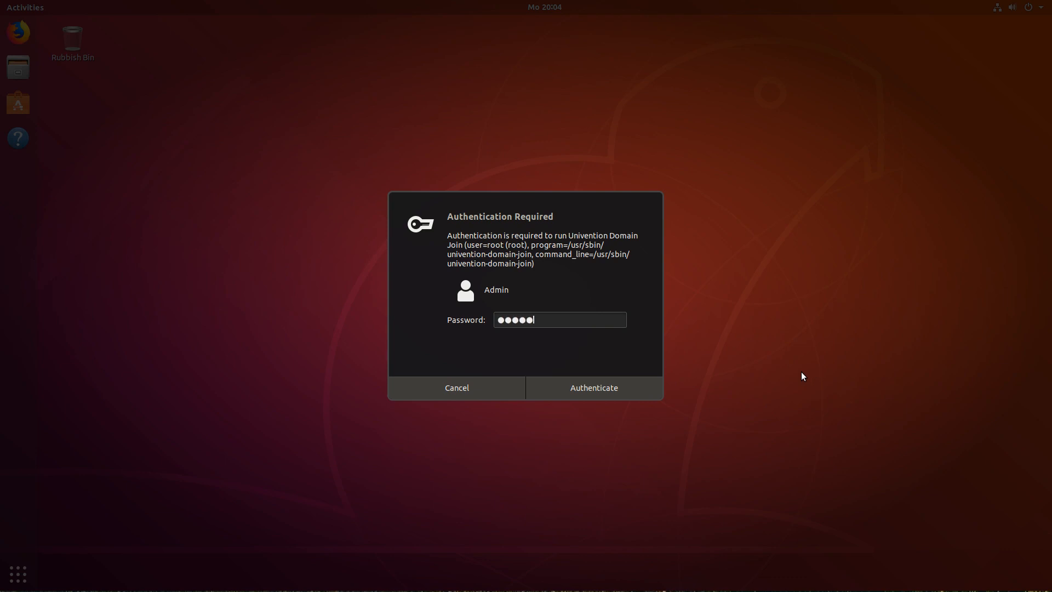
{"action": "left_click", "coordinate": [592, 388]}
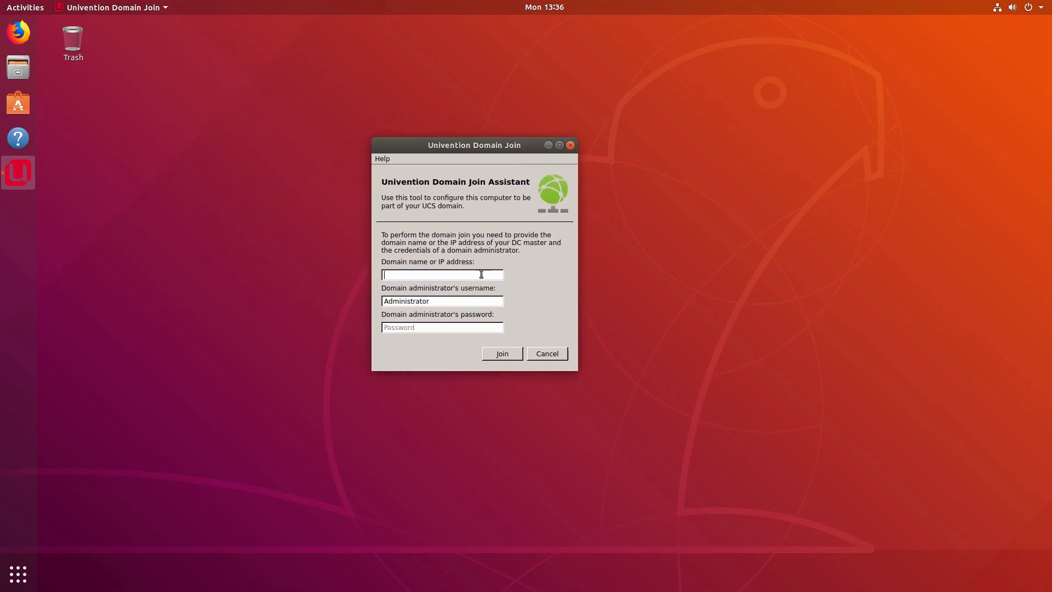
- Join the domain at 192.168.178.26 and acknowledge the success message
{"action": "type", "text": "192.168.1"}
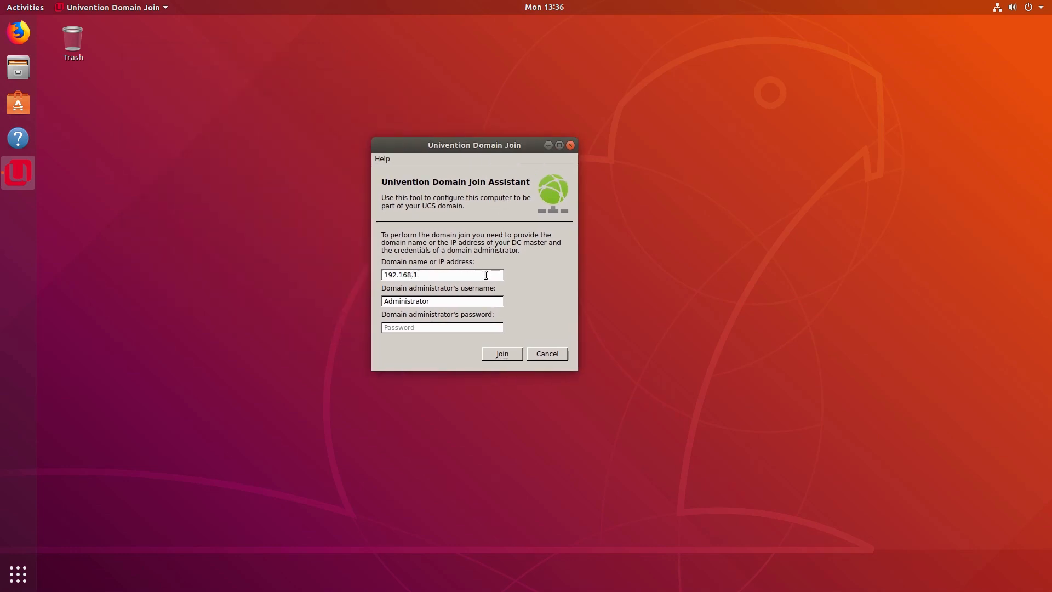
{"action": "type", "text": "78.26"}
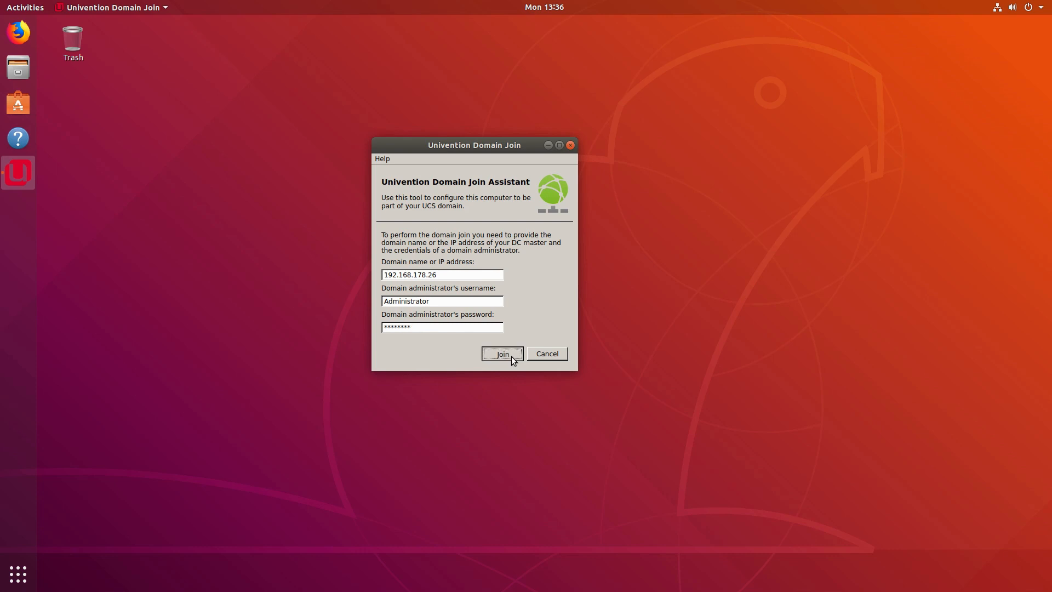
{"action": "left_click", "coordinate": [501, 354]}
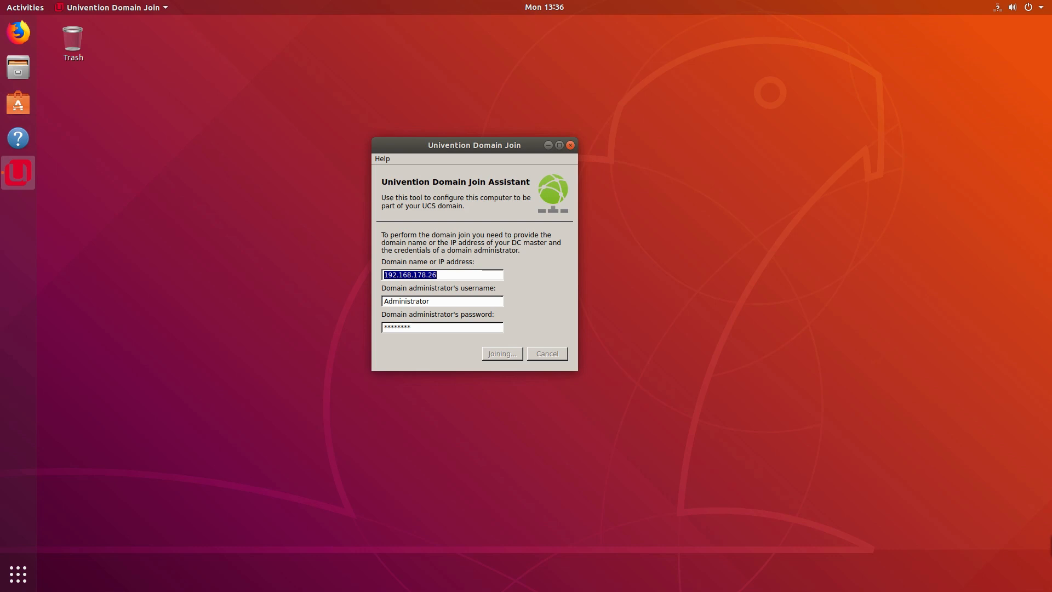
{"action": "left_click", "coordinate": [502, 353]}
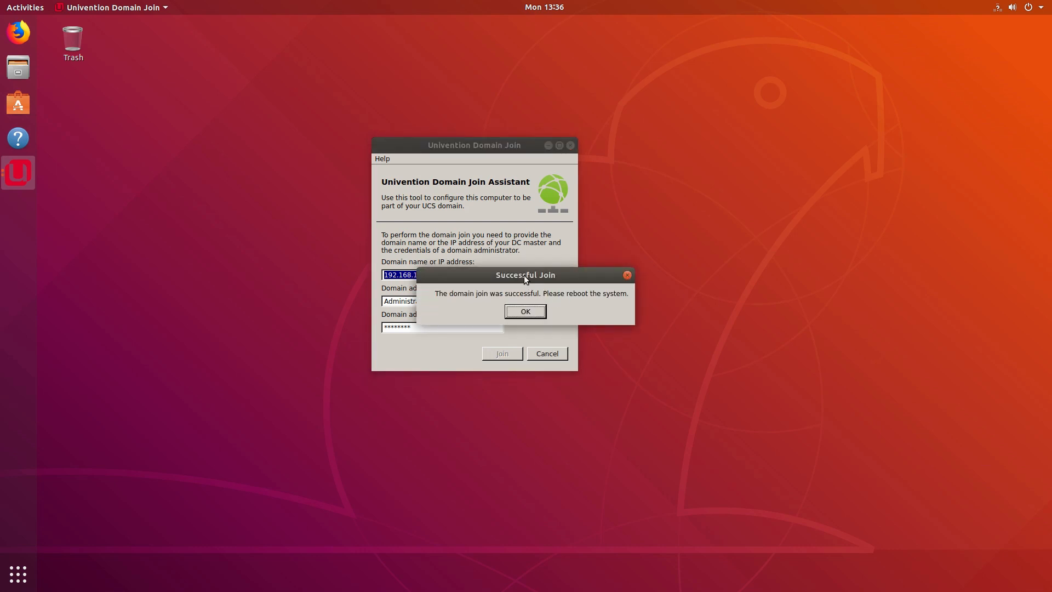
{"action": "left_click", "coordinate": [1014, 8]}
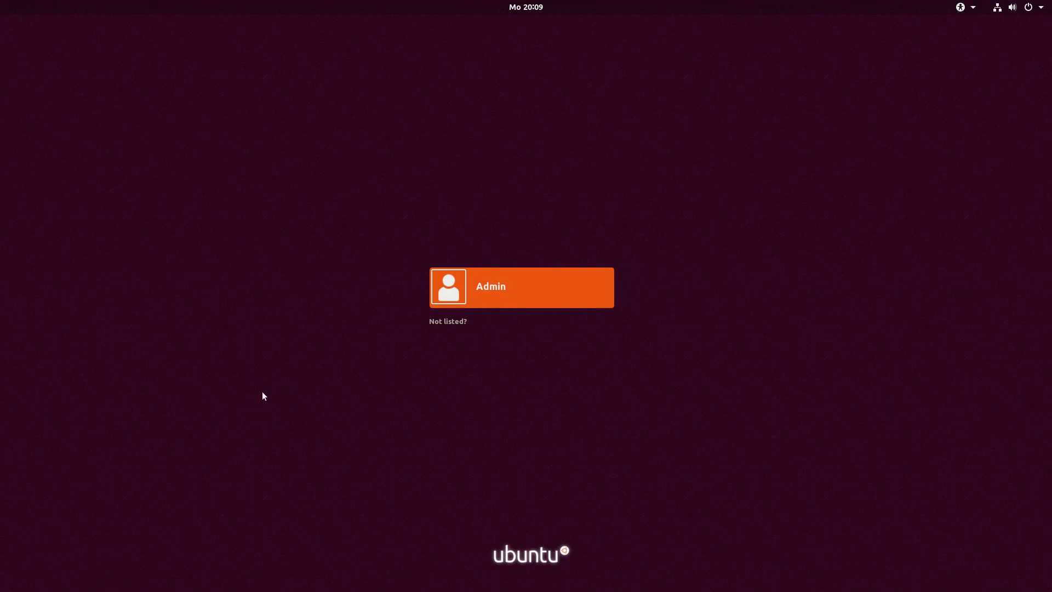
{"action": "mouse_move", "coordinate": [530, 286]}
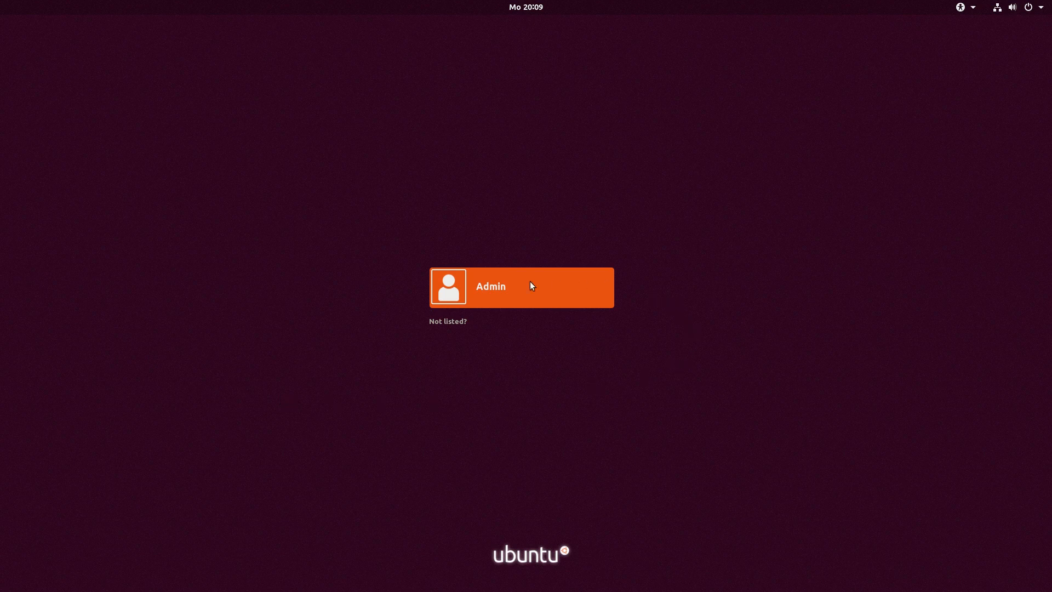
{"action": "mouse_move", "coordinate": [325, 334]}
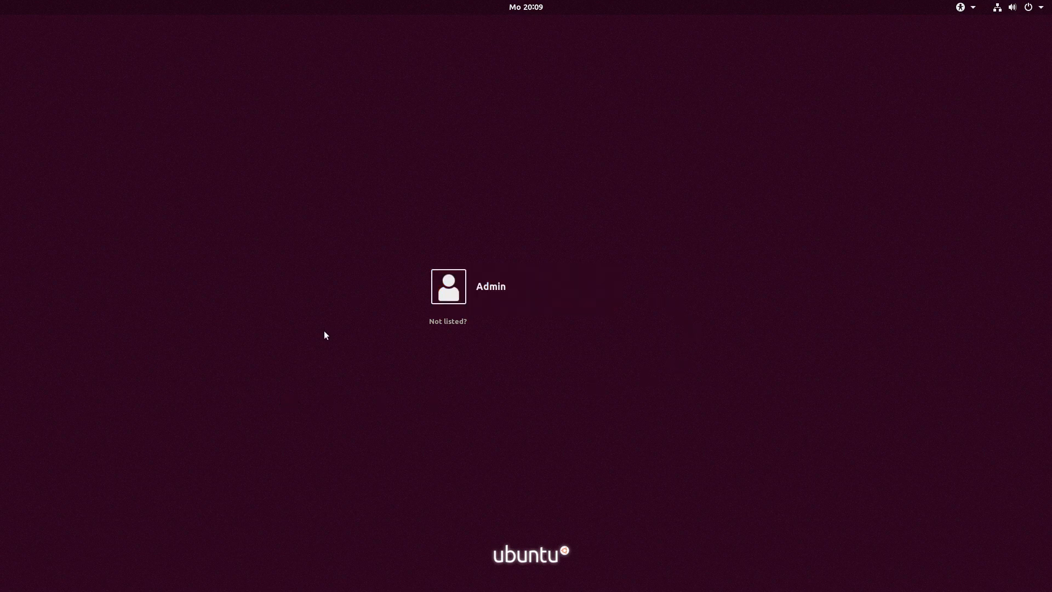
{"action": "mouse_move", "coordinate": [458, 326]}
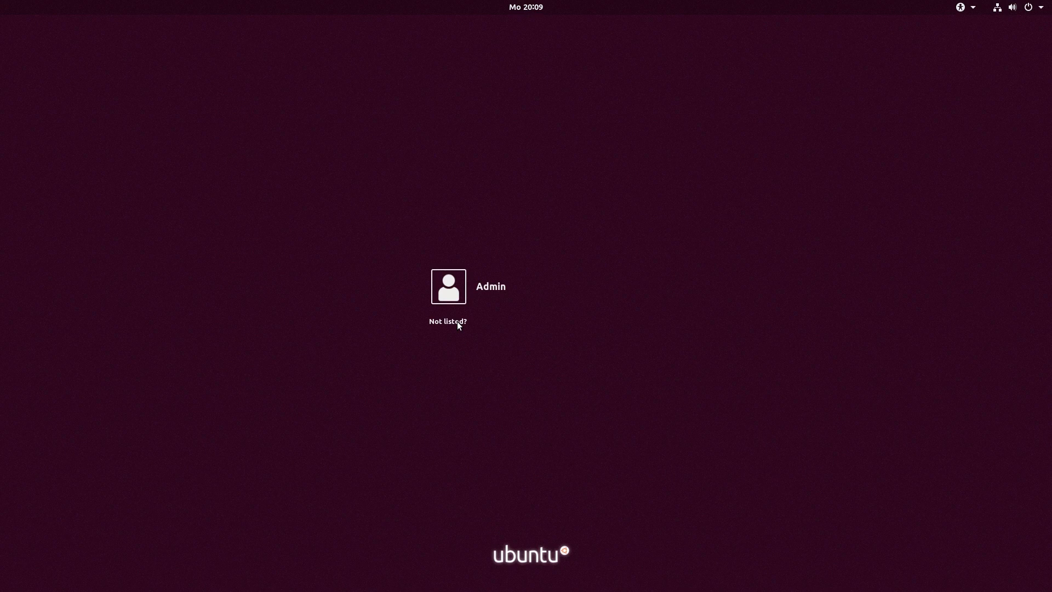
- Sign in as domain user 'chris' via 'Not listed?' with its password
{"action": "left_click", "coordinate": [448, 321]}
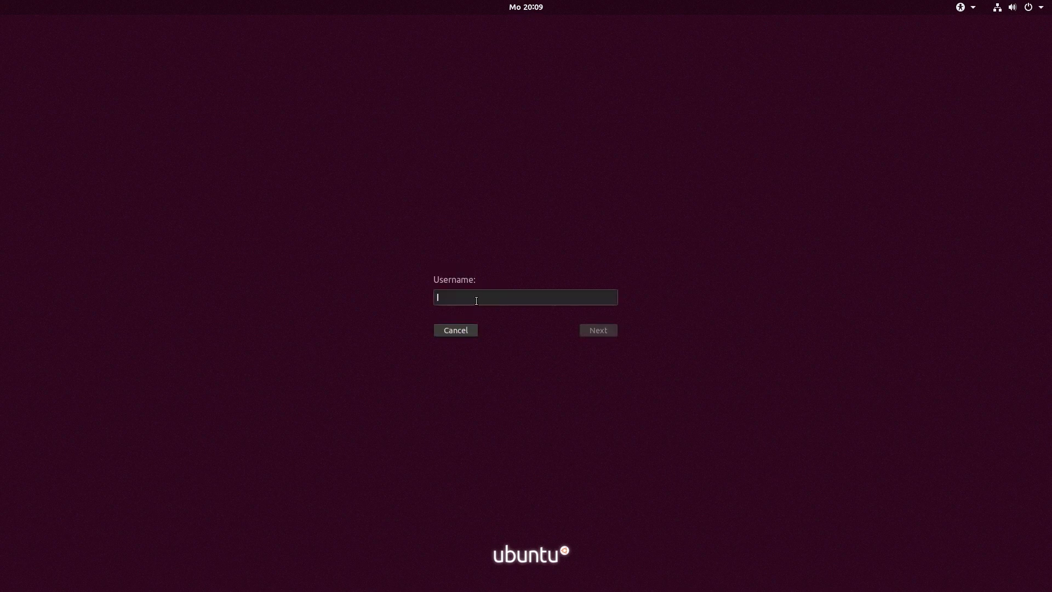
{"action": "type", "text": "chris"}
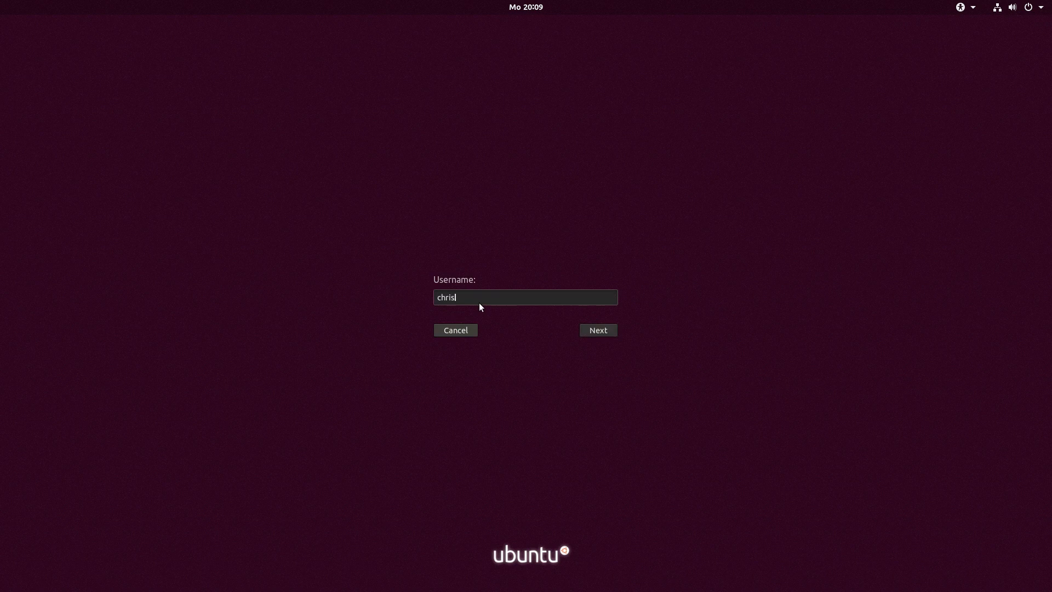
{"action": "left_click", "coordinate": [597, 330]}
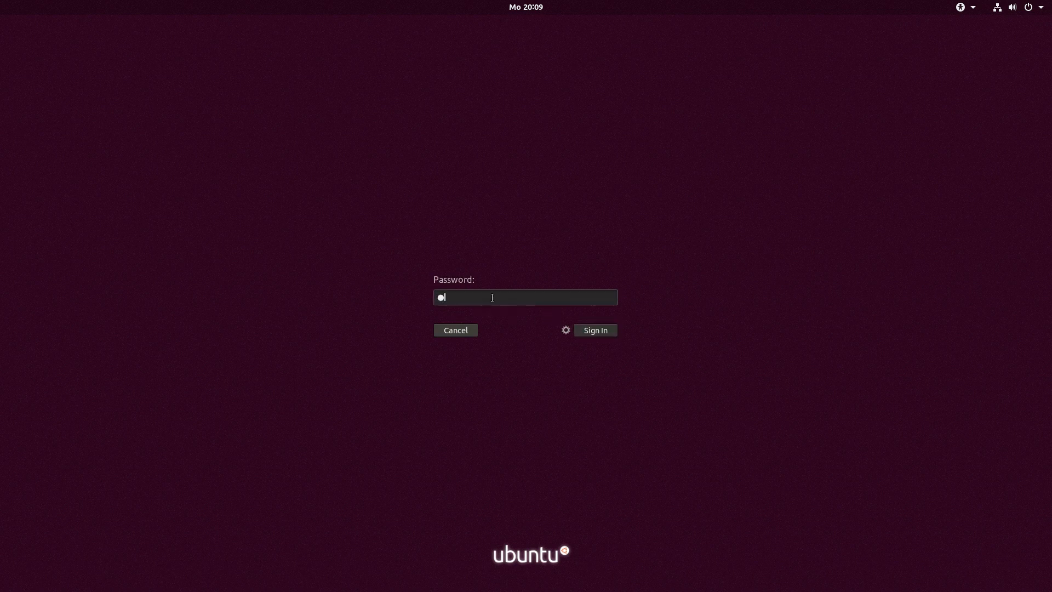
{"action": "type", "text": "password"}
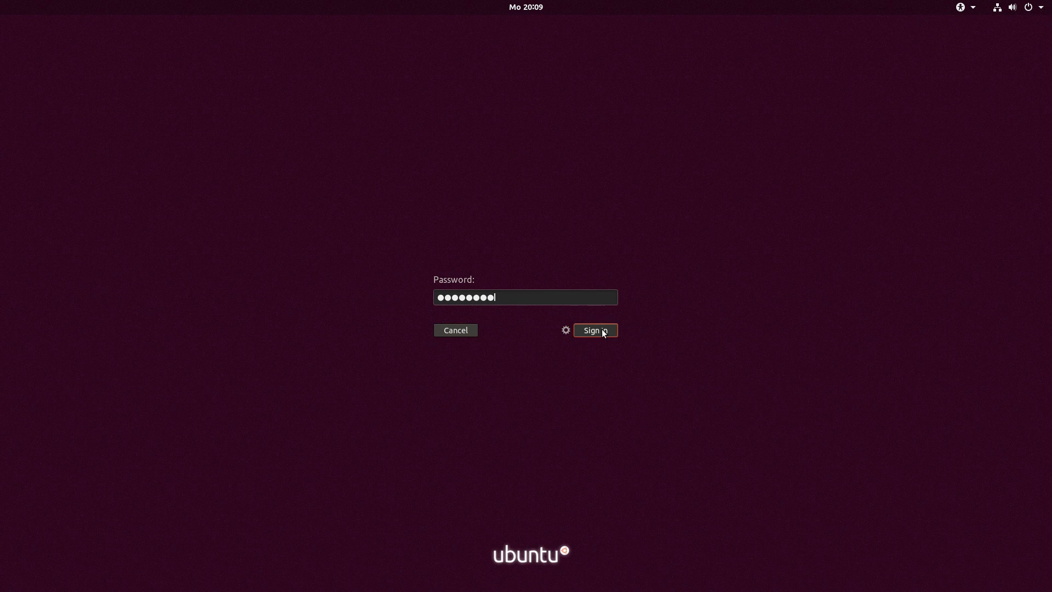
{"action": "left_click", "coordinate": [594, 330]}
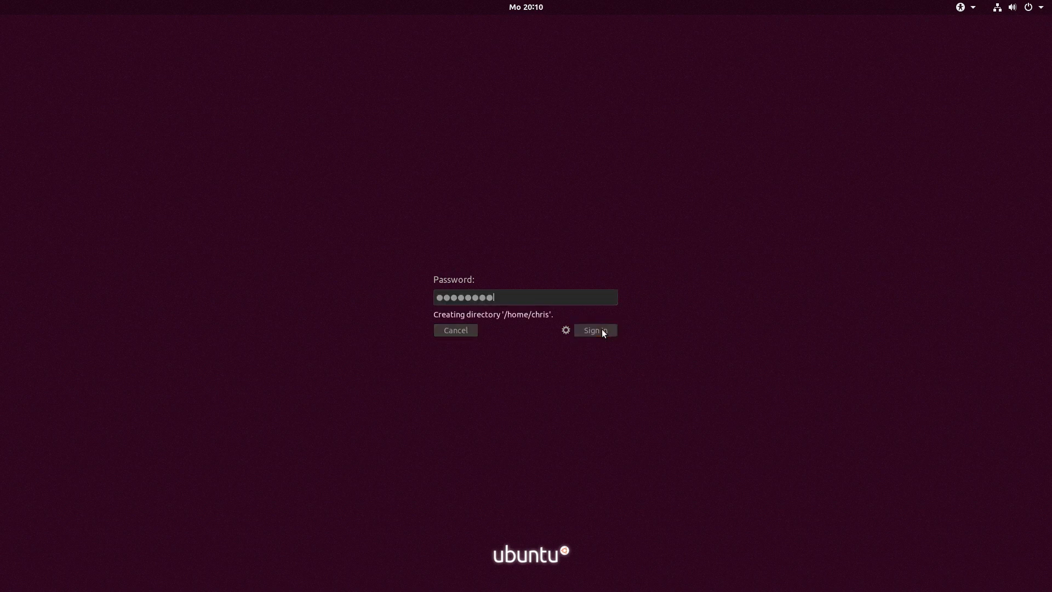
{"action": "left_click", "coordinate": [594, 330]}
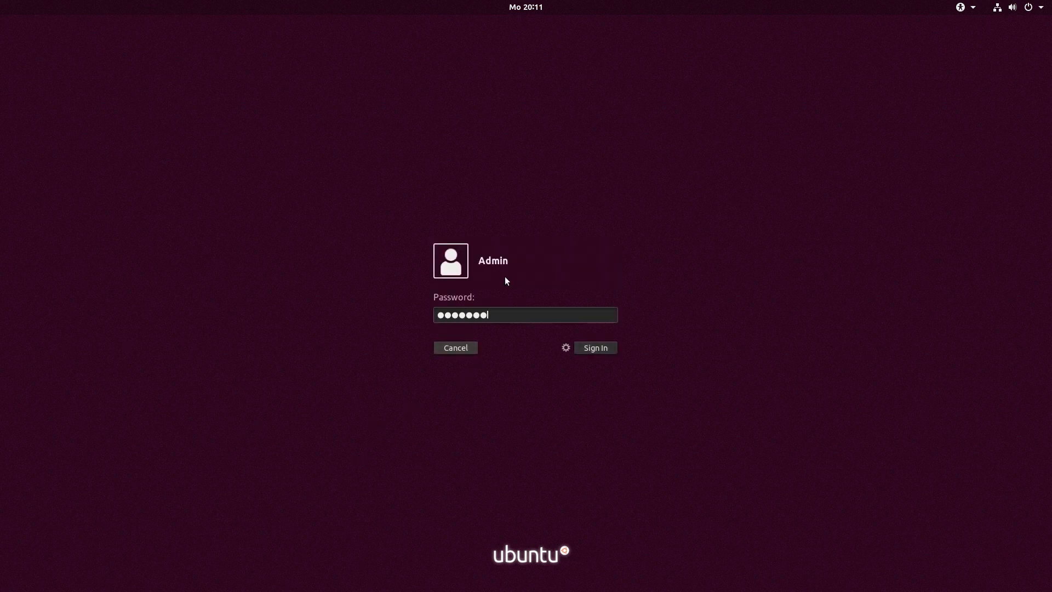
- Sign in as Admin and open /usr/share/gdm/greeter.dconf-defaults in nano with sudo
{"action": "left_click", "coordinate": [594, 348]}
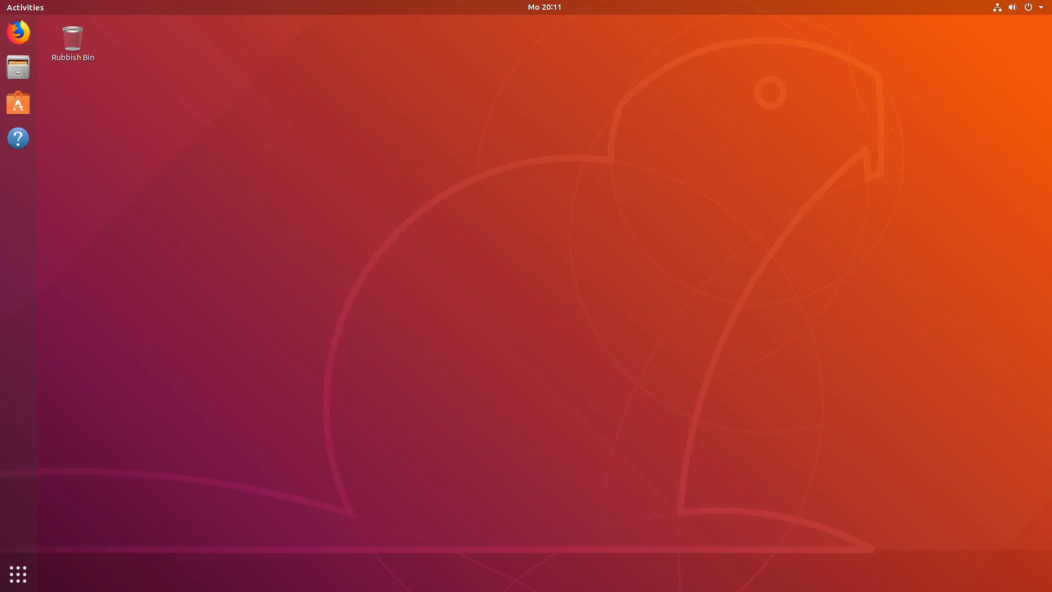
{"action": "mouse_move", "coordinate": [258, 309]}
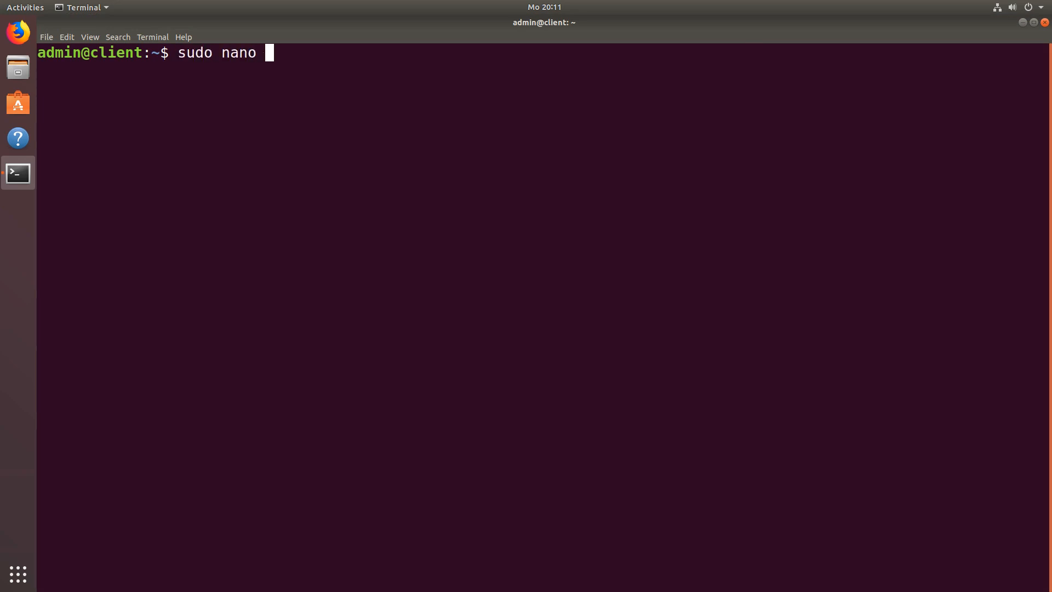
{"action": "type", "text": "/usr/share/"}
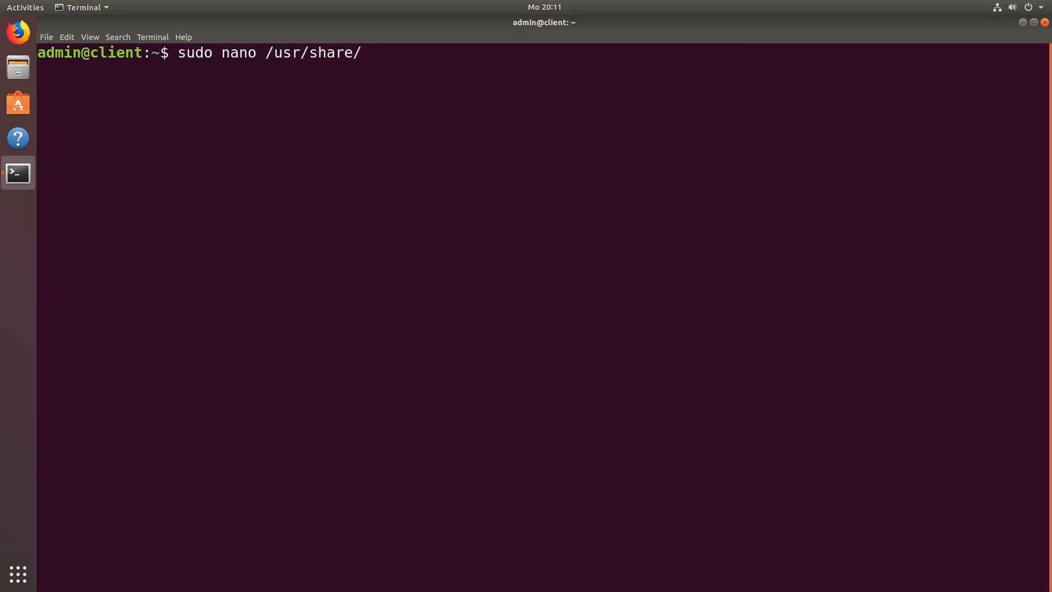
{"action": "type", "text": "gdm/gr"}
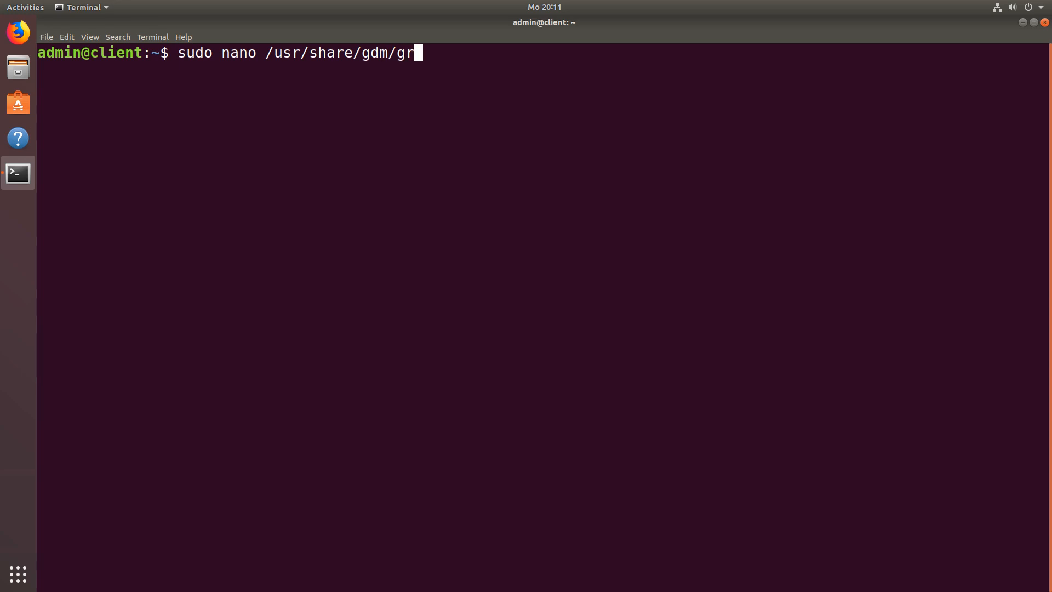
{"action": "type", "text": "eeter.dconf-defaults"}
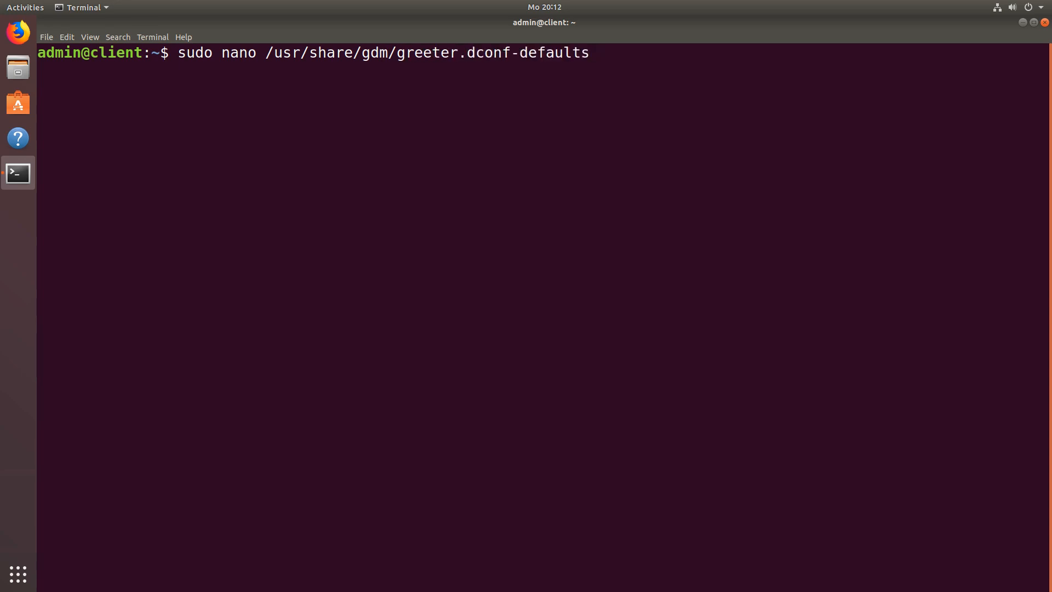
{"action": "key", "text": "Return"}
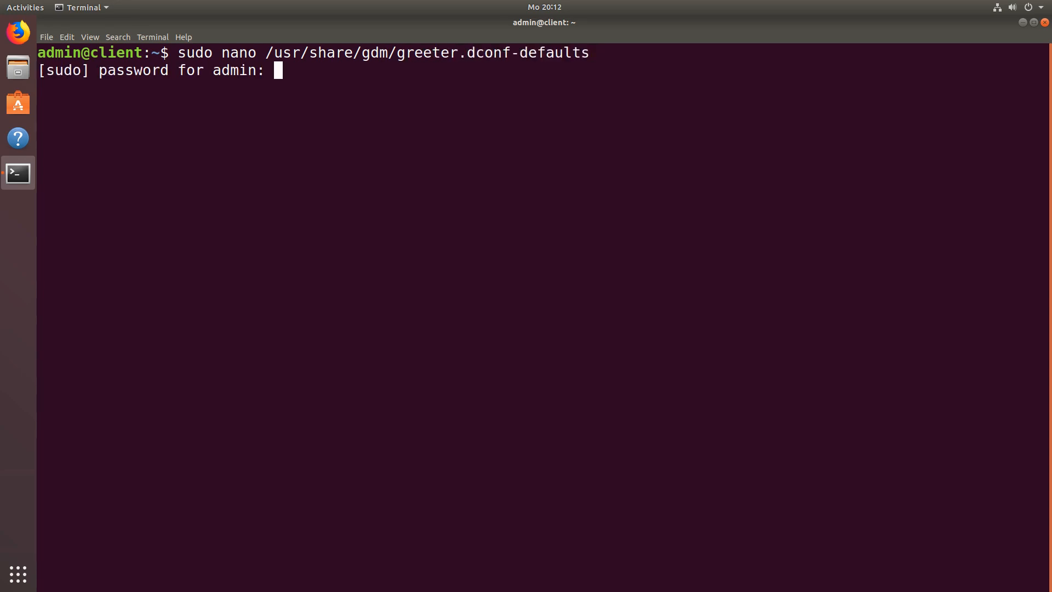
{"action": "key", "text": "Return"}
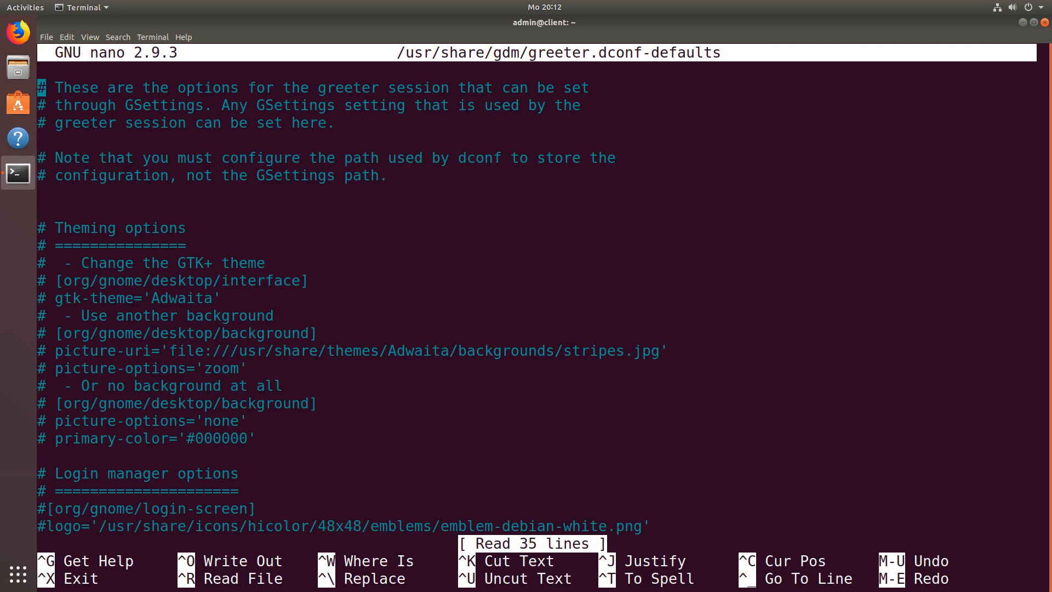
- Uncomment [org/gnome/login-screen] and disable-user-list=true in the greeter defaults, then save and exit nano
{"action": "scroll", "scroll_direction": "down", "scroll_amount": 3}
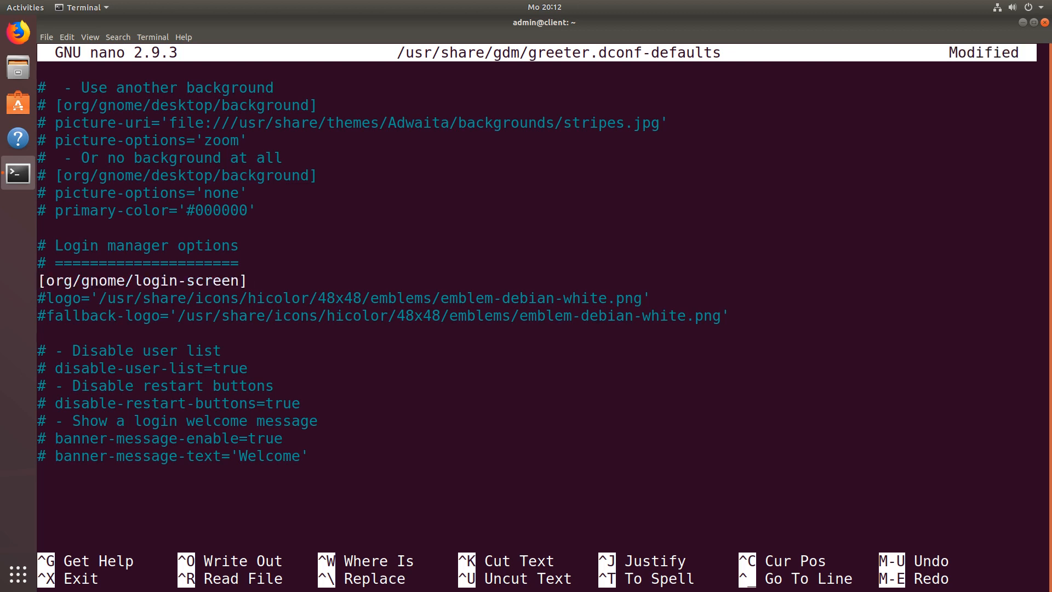
{"action": "left_click", "coordinate": [41, 369]}
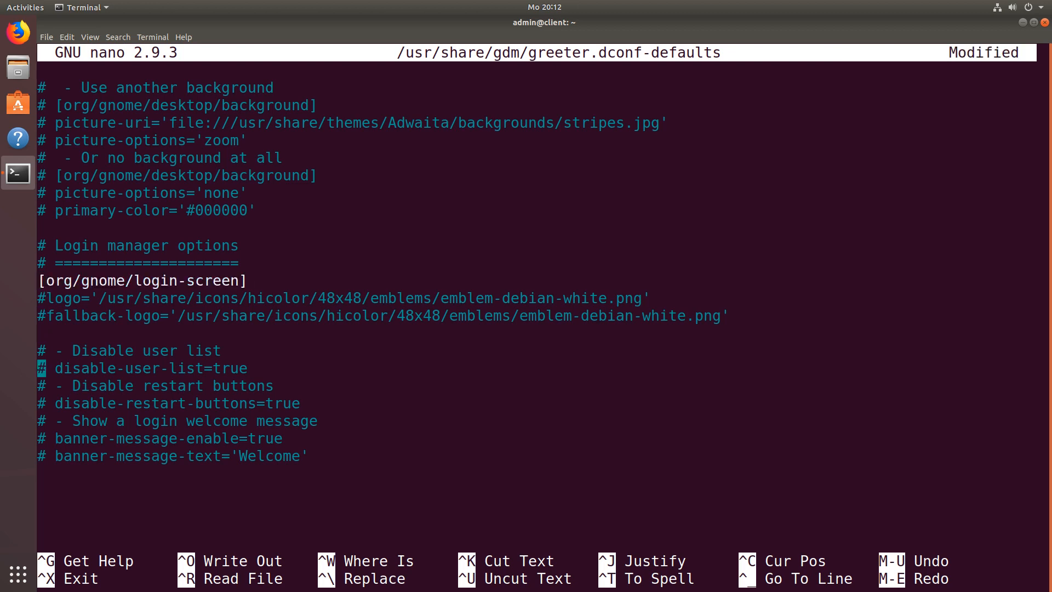
{"action": "key", "text": "Delete"}
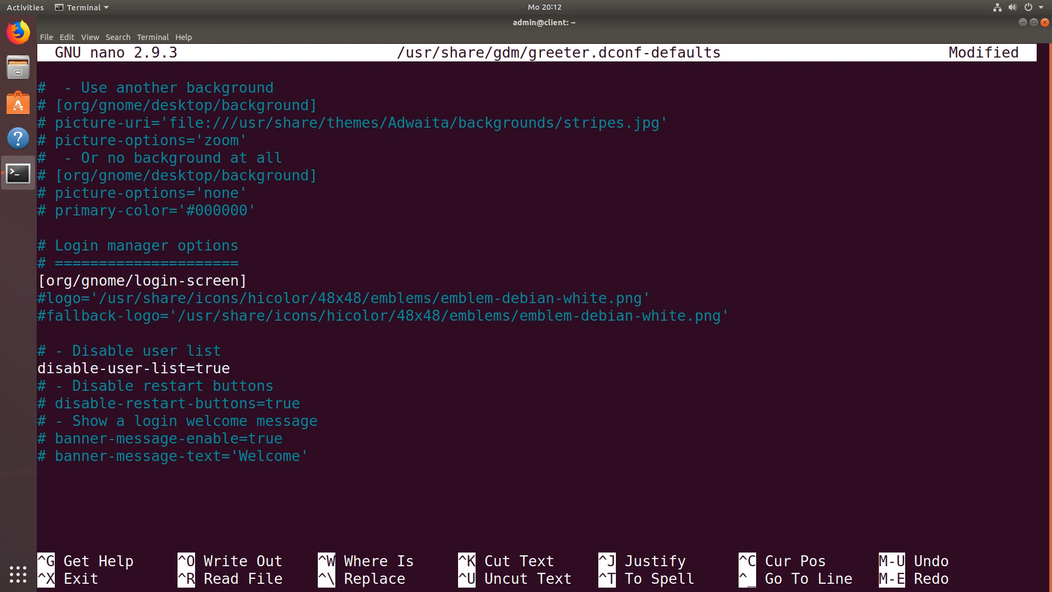
{"action": "left_click", "coordinate": [41, 367]}
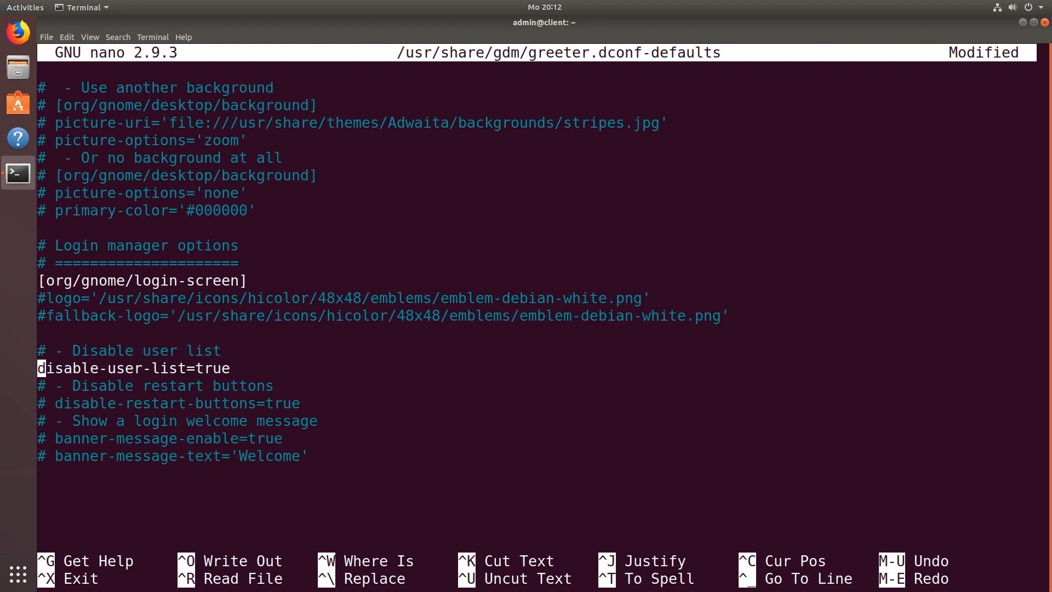
{"action": "key", "text": "ctrl+x"}
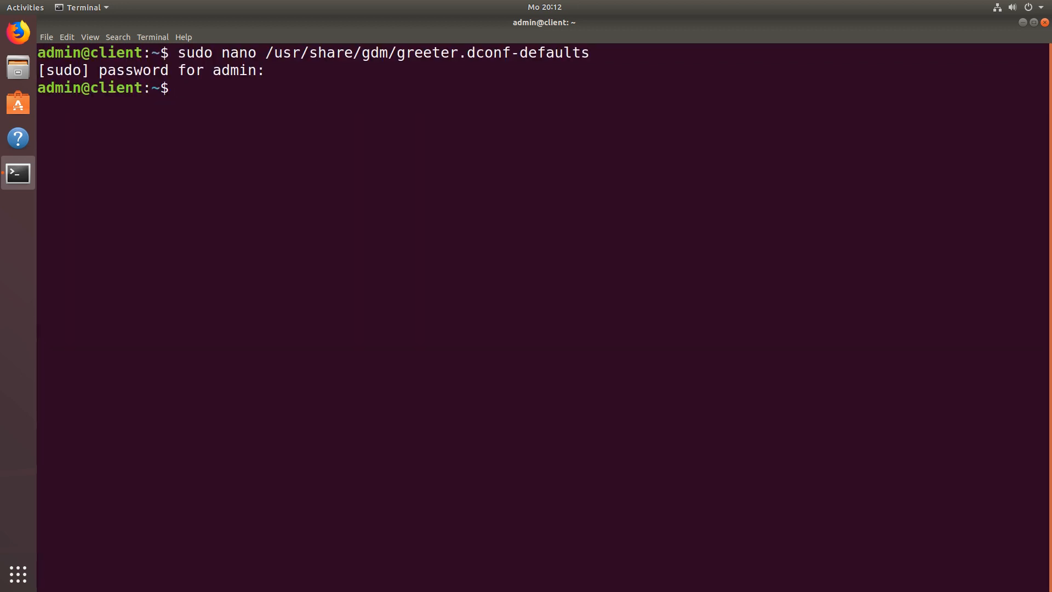
- Reconfigure gdm3 with sudo dpkg-reconfigure gdm3 to apply the new greeter defaults
{"action": "type", "text": "s"}
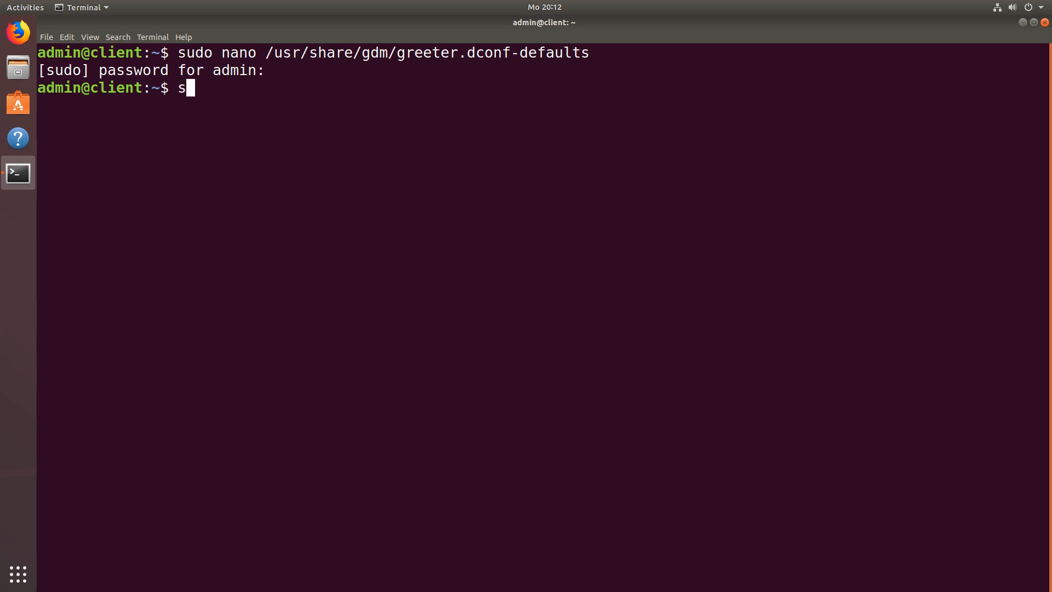
{"action": "type", "text": "udo dpkg"}
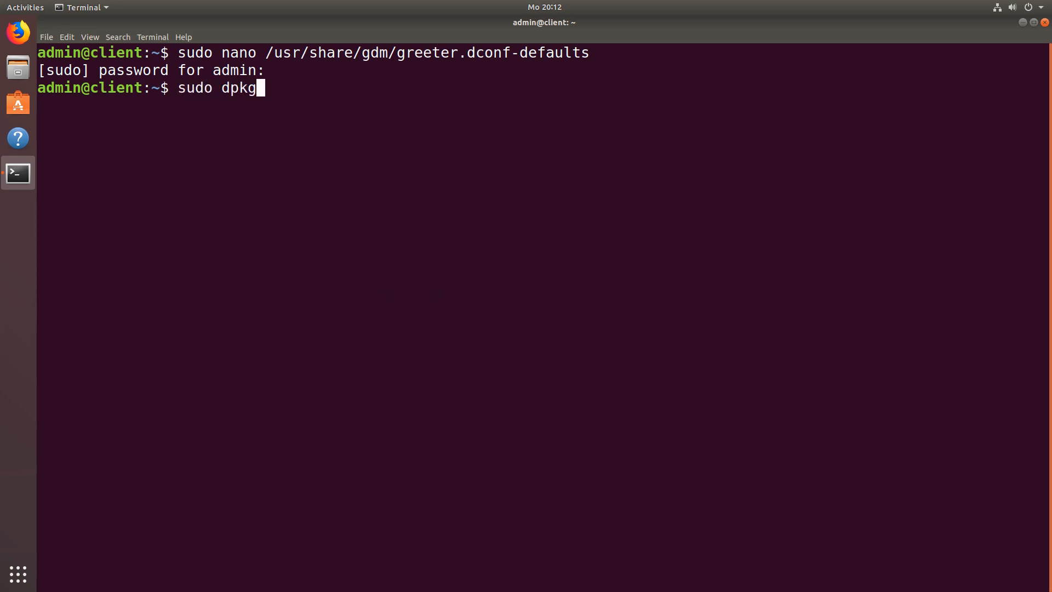
{"action": "type", "text": "-reconfigure gdm3"}
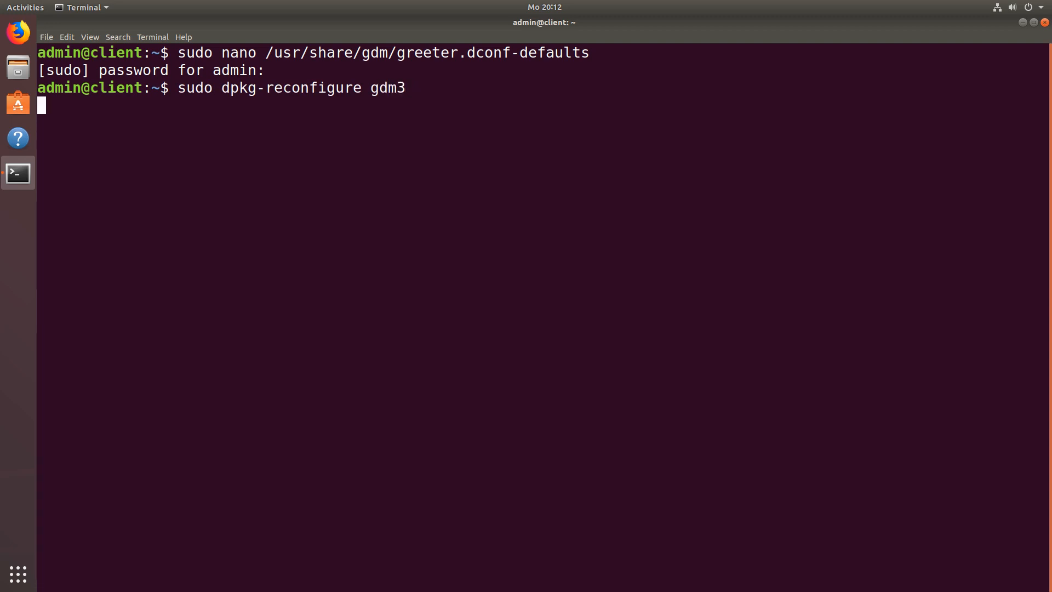
- Restart the login manager with sudo /etc/init.d/gdm3 restart
{"action": "type", "text": "sudo /etc/"}
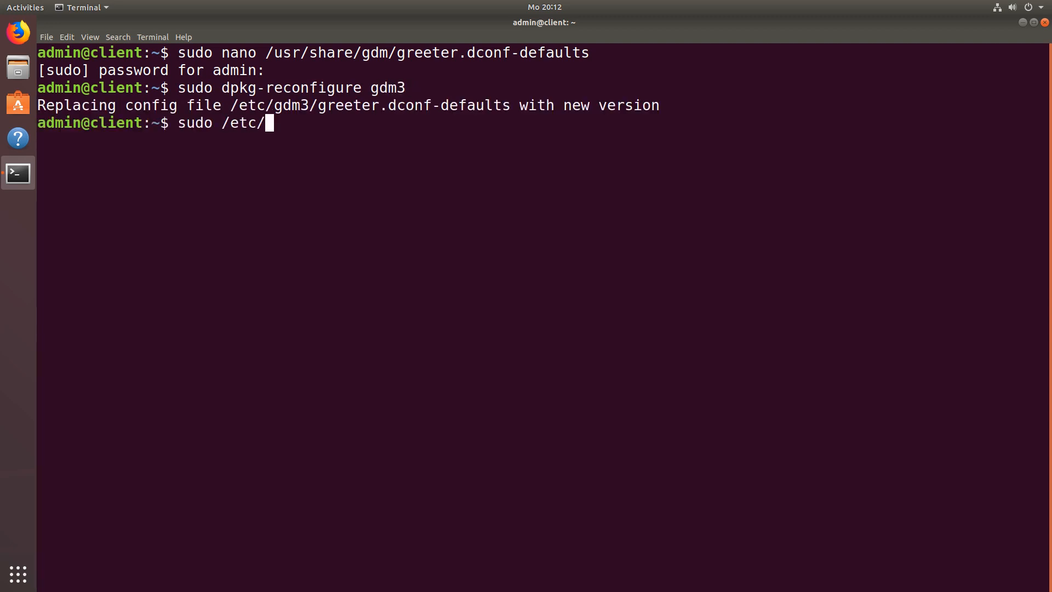
{"action": "type", "text": "init.d/gdm3"}
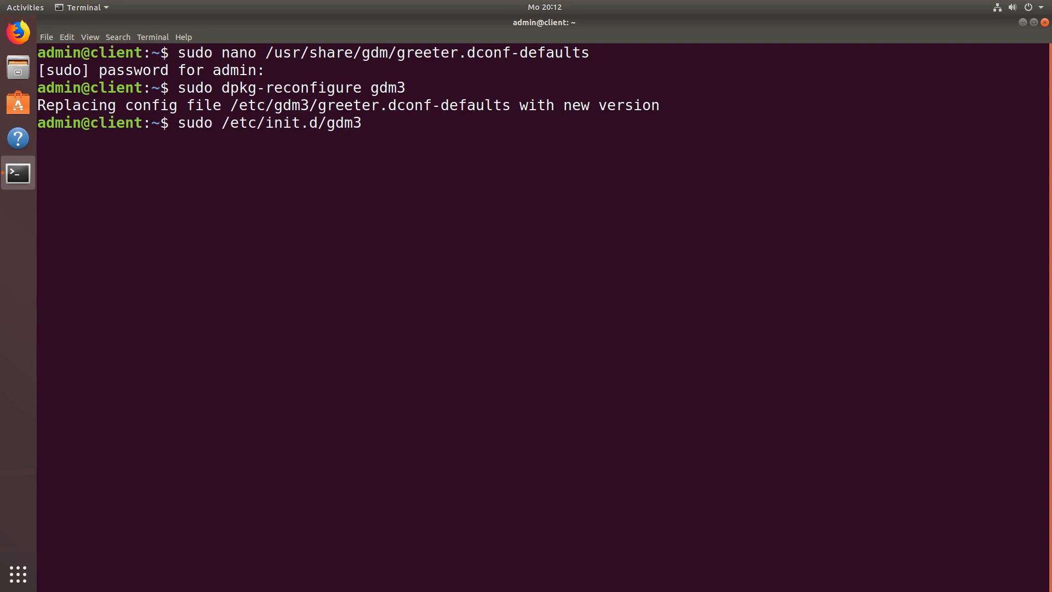
{"action": "type", "text": "restart"}
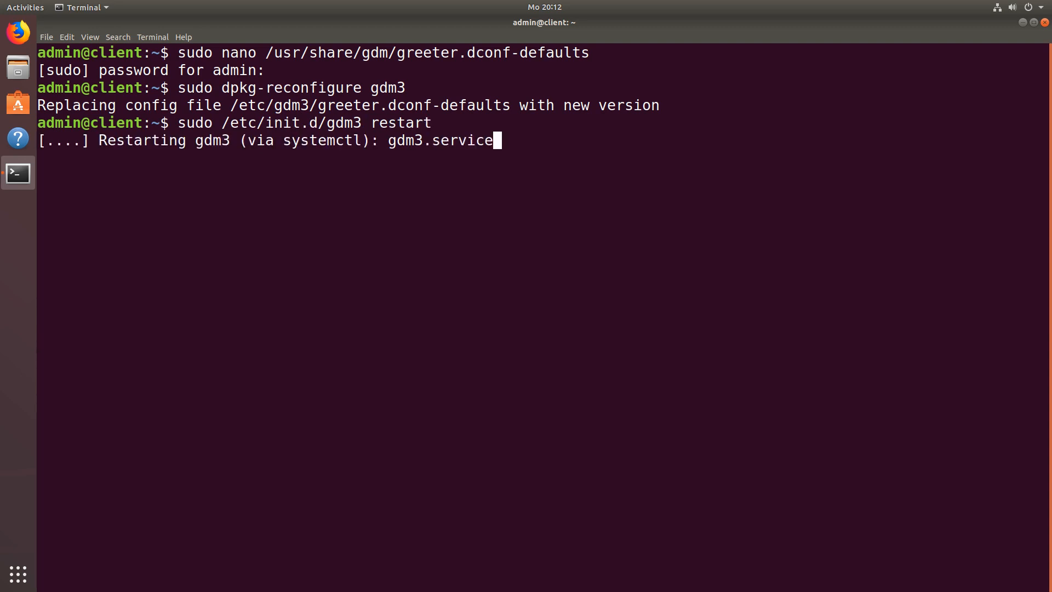
{"action": "key", "text": "Return"}
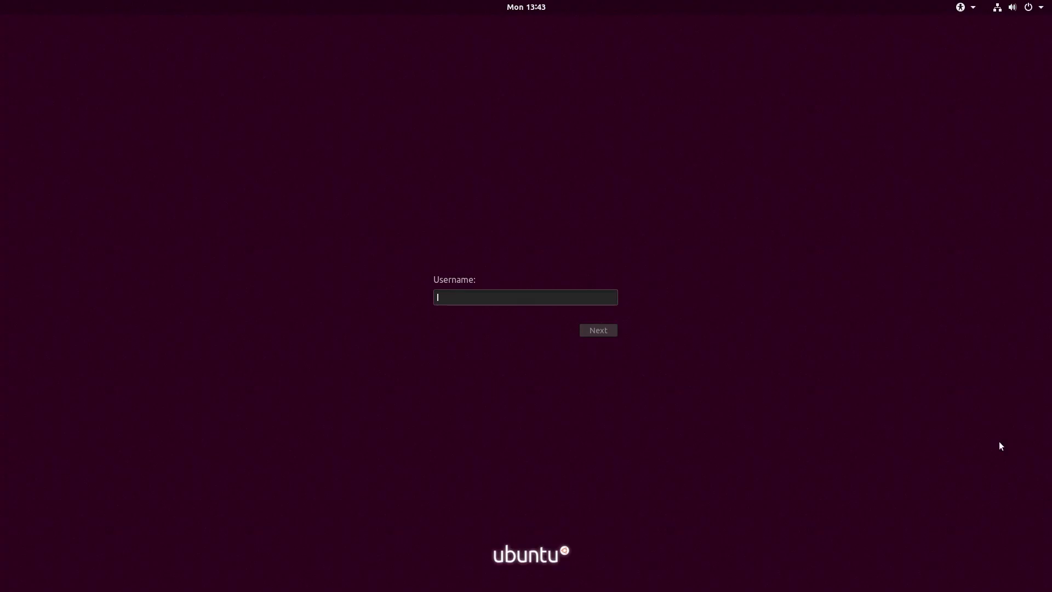
{"action": "mouse_move", "coordinate": [732, 208]}
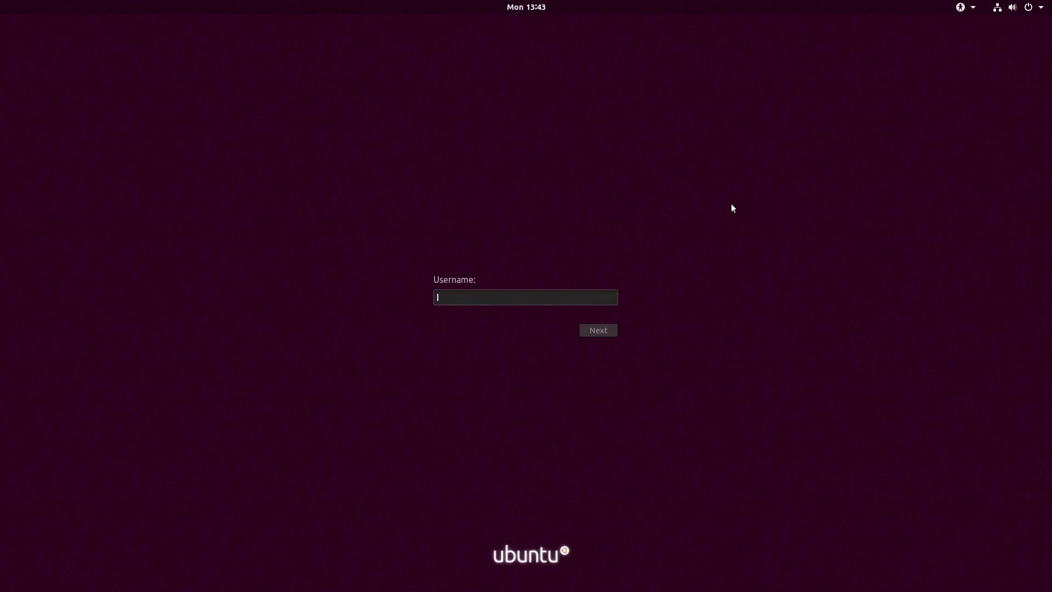
{"action": "mouse_move", "coordinate": [712, 213]}
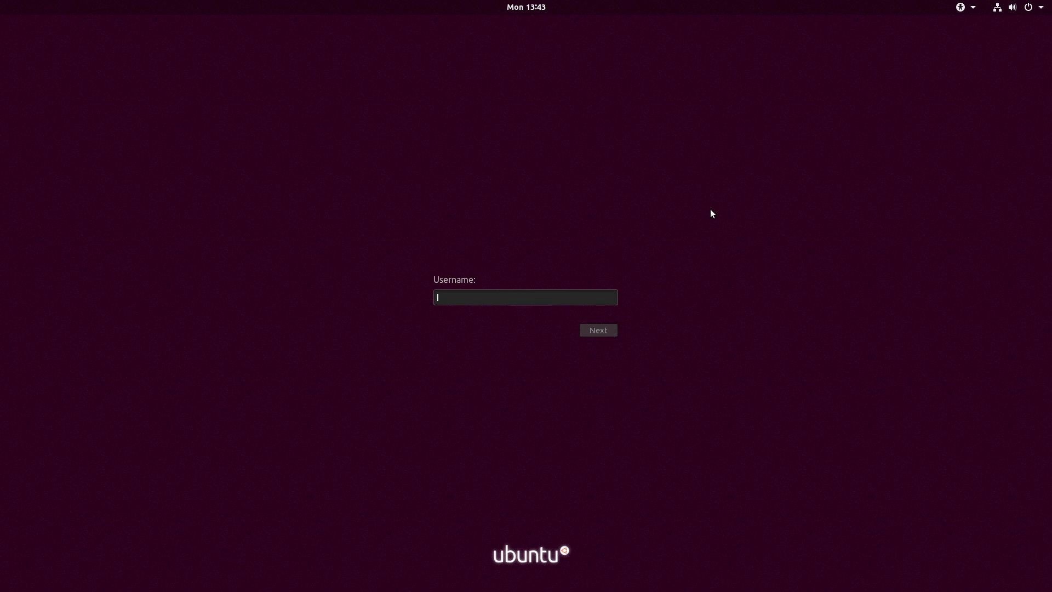
- Enter the domain username 'chris' on the GDM screen and type the password
{"action": "type", "text": "chris"}
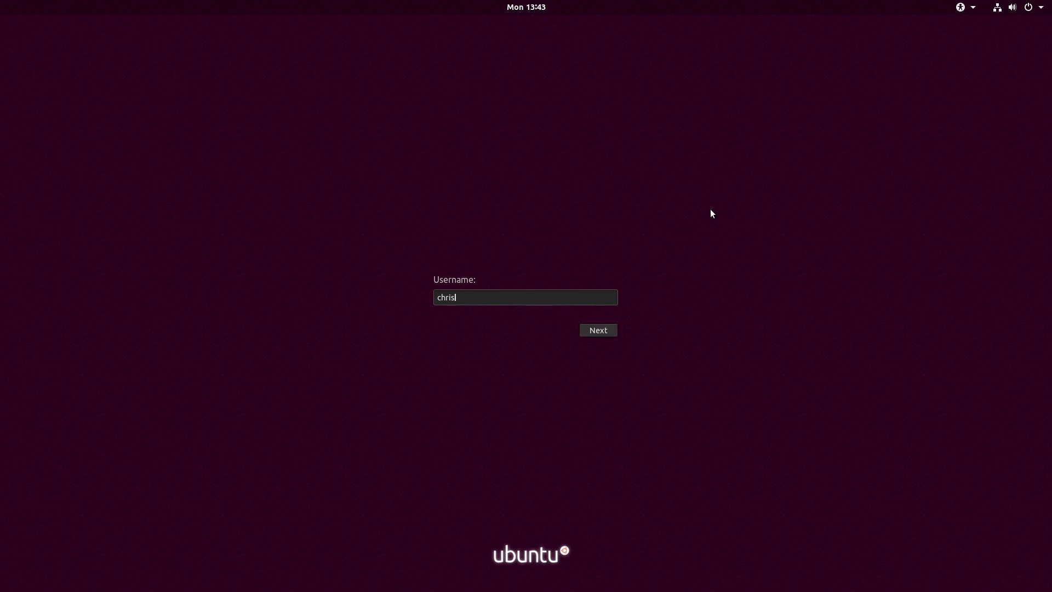
{"action": "left_click", "coordinate": [596, 330]}
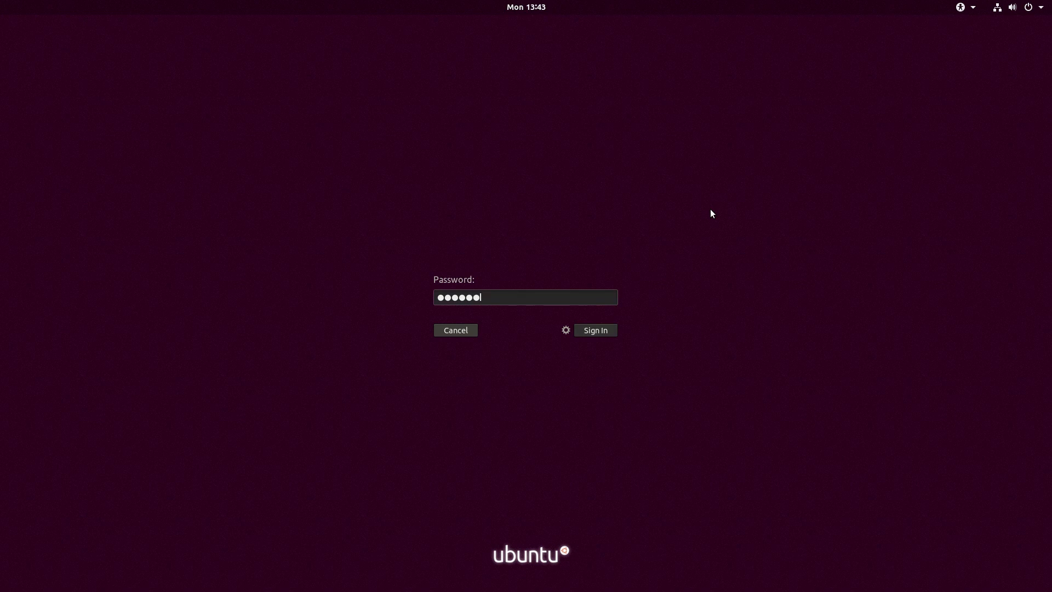
{"action": "type", "text": "••"}
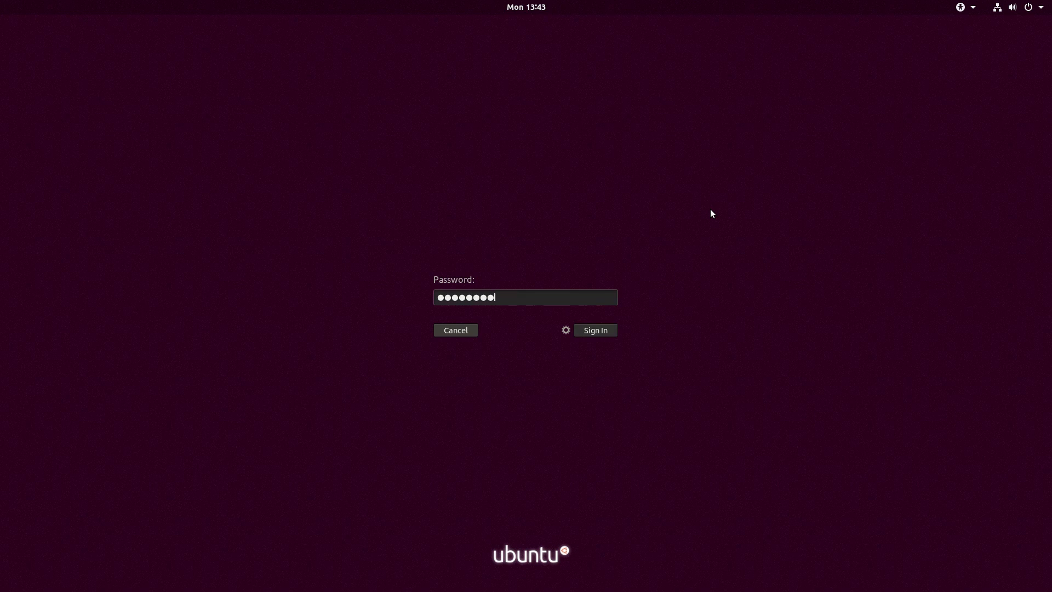